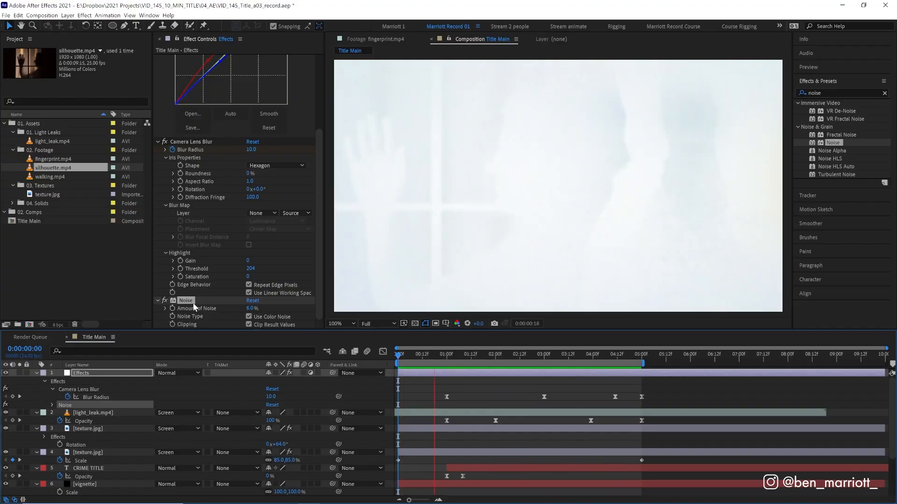
# Step: Scrub through the finished 'CRIME TITLE' composition to preview it before starting from the empty Title Main comp
pyautogui.click(531, 353)
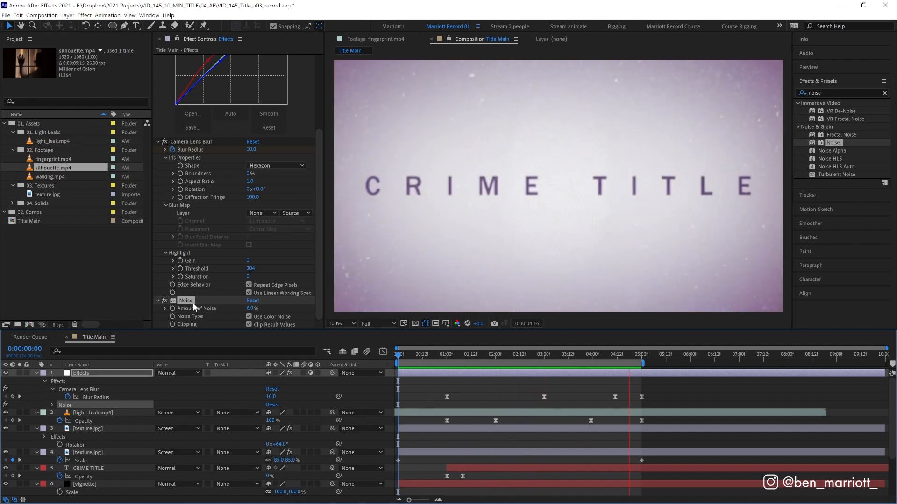
pyautogui.click(483, 354)
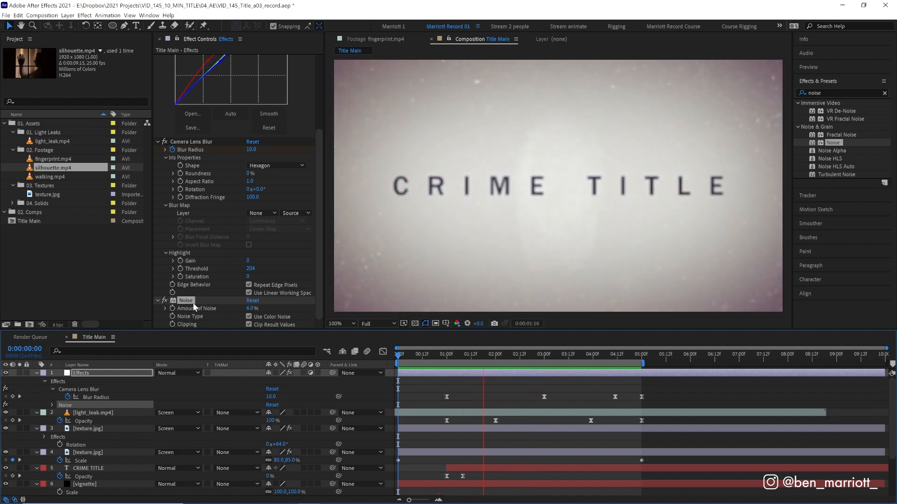
pyautogui.click(579, 354)
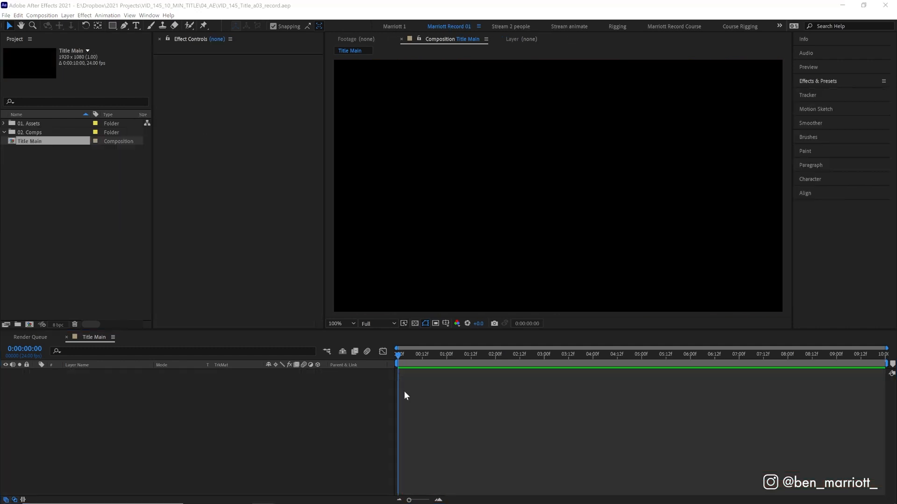
pyautogui.moveTo(575, 402)
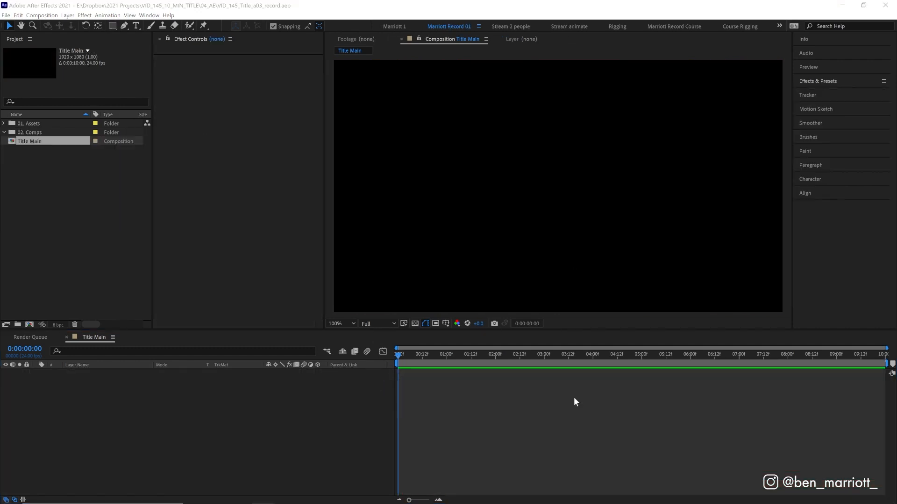
# Step: Create a light grey Background solid filling the composition
pyautogui.press('ctrl+tab')
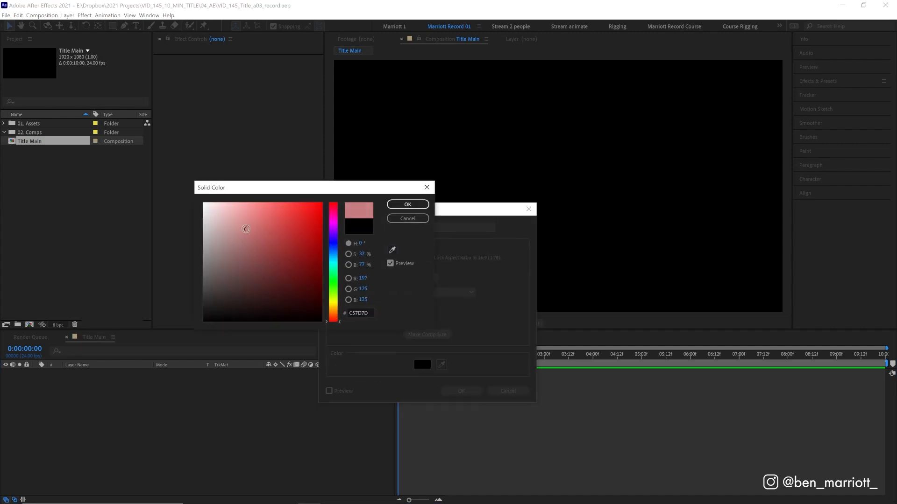
pyautogui.click(407, 204)
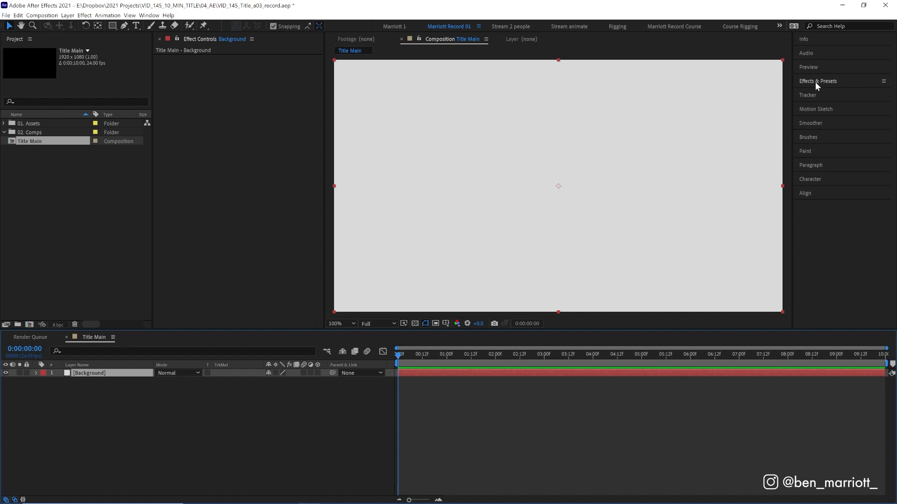
pyautogui.moveTo(461, 388)
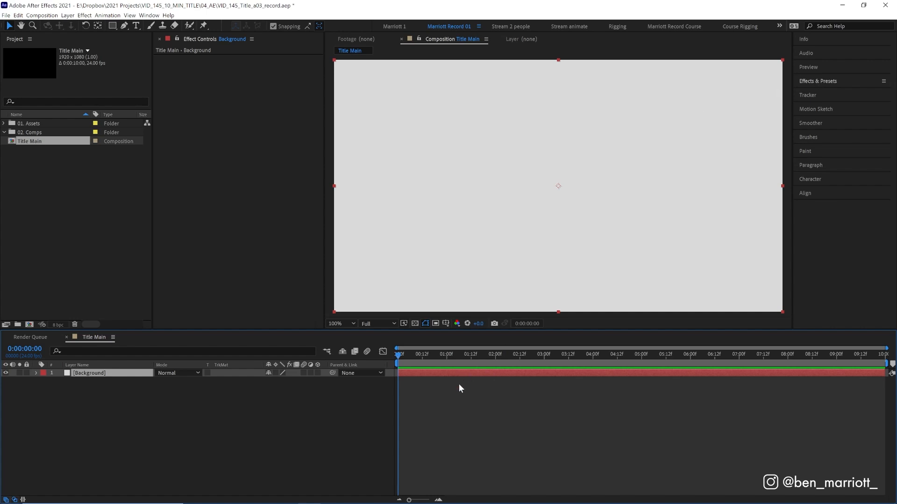
# Step: Add a black vignette solid with a subtracting elliptical mask feathered 750 px, and rename it
pyautogui.press('ctrl+enter')
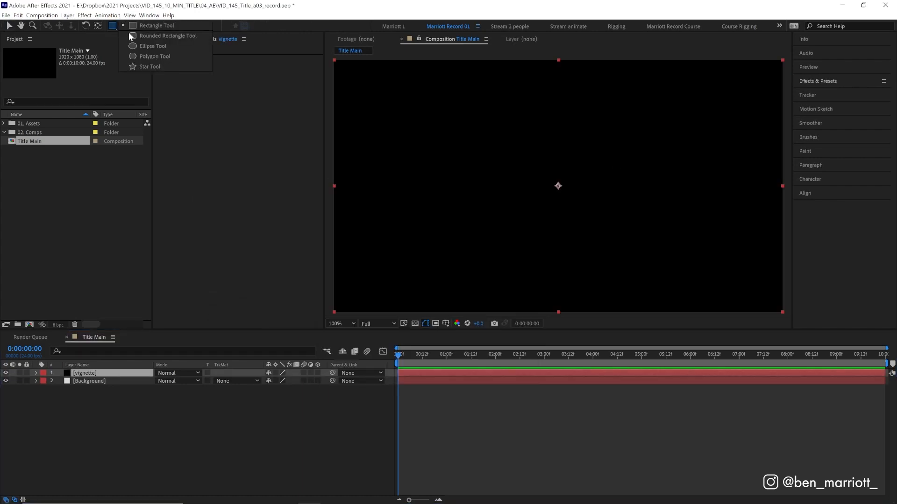
pyautogui.click(152, 46)
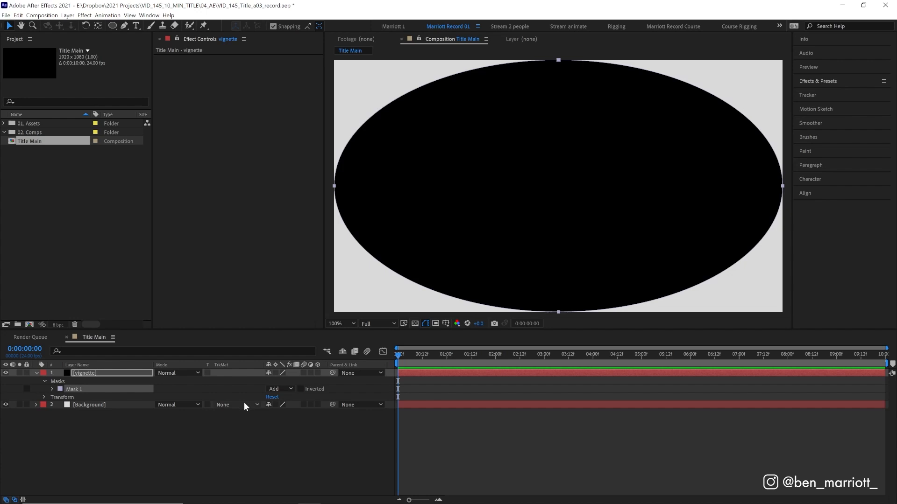
pyautogui.click(279, 389)
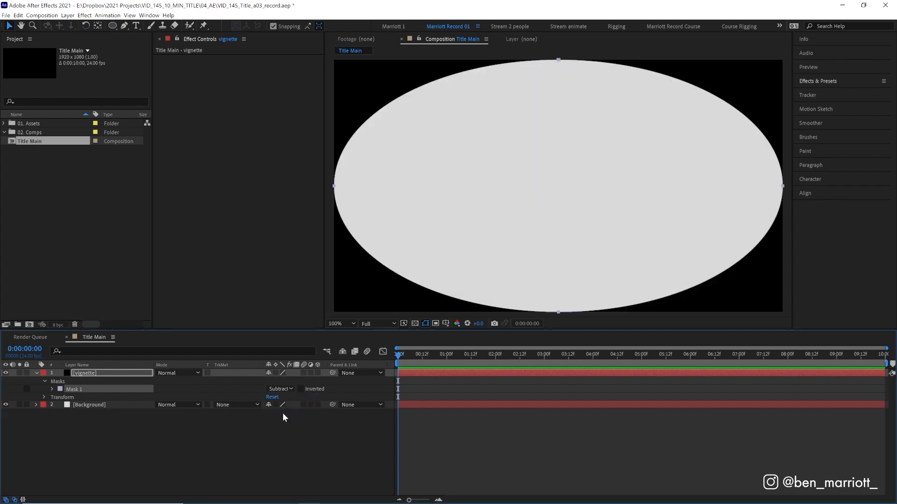
pyautogui.click(51, 381)
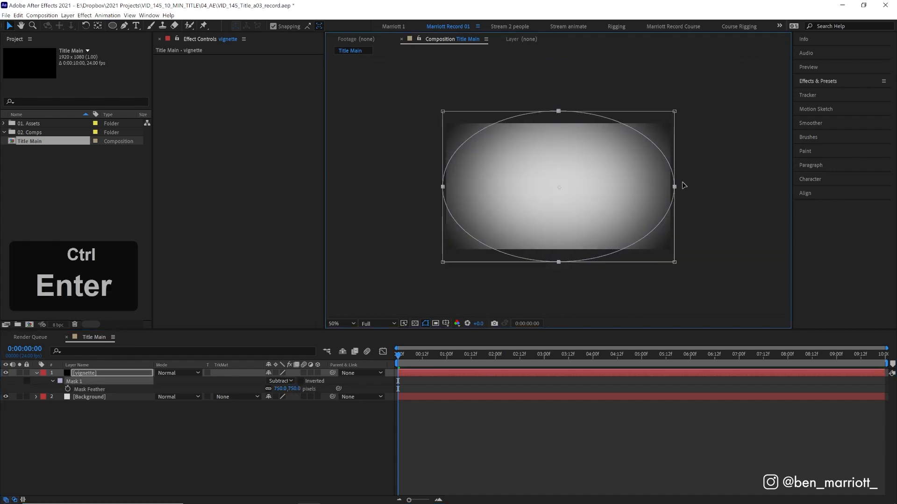
pyautogui.press('ctrl+enter')
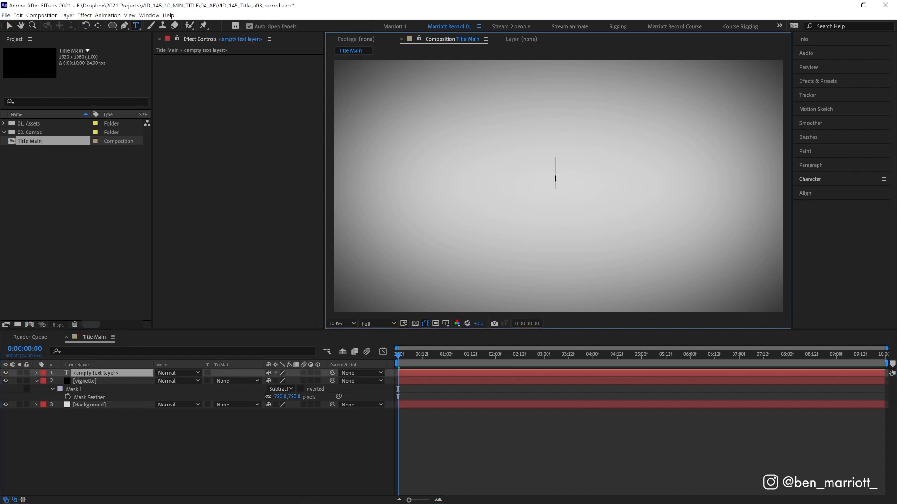
# Step: Add the text 'CRIME TITLE' and centre it in the frame with the Align panel
pyautogui.write('CRIME TITLE')
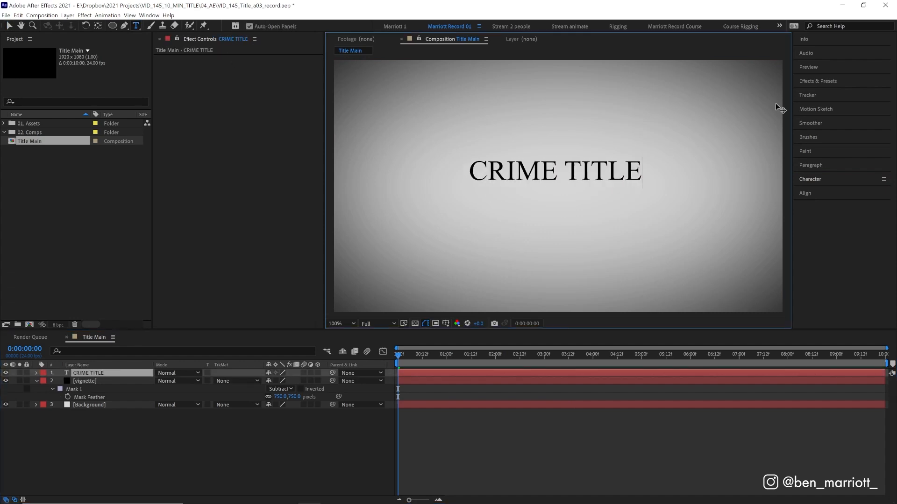
pyautogui.click(804, 192)
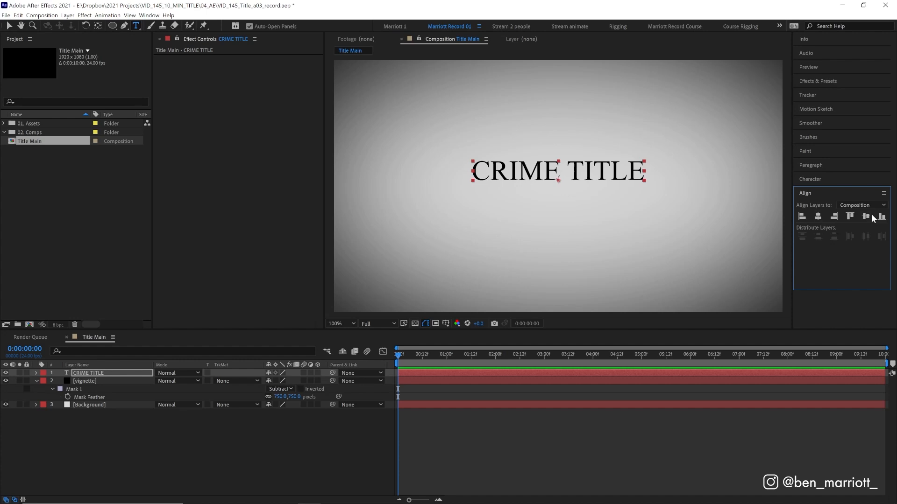
pyautogui.click(809, 179)
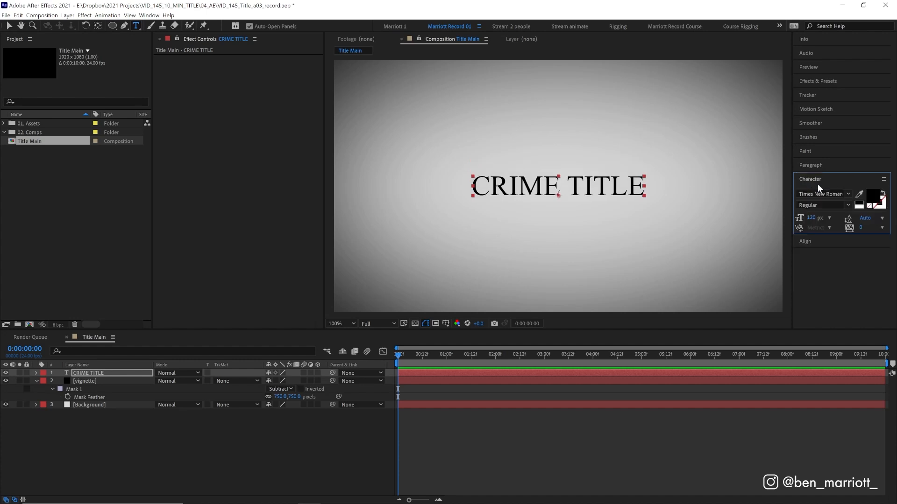
# Step: Set the title in Franklin Gothic with tracking 600
pyautogui.click(847, 193)
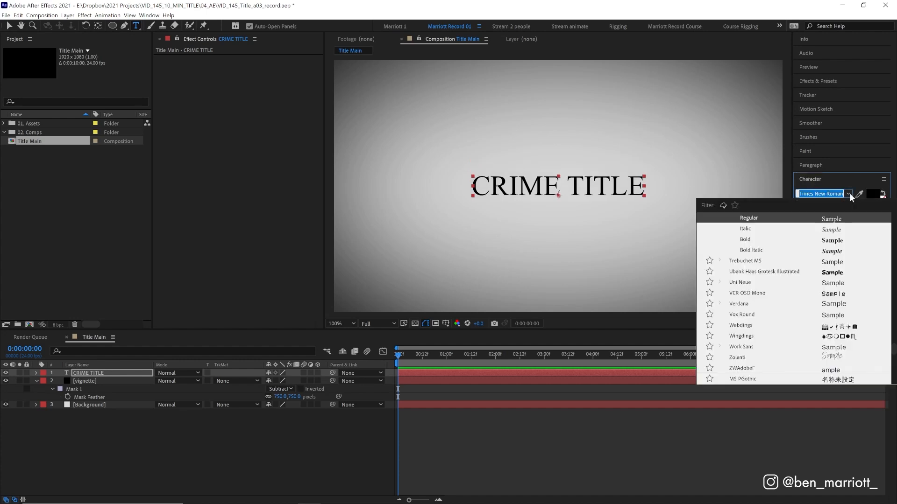
pyautogui.write('fr')
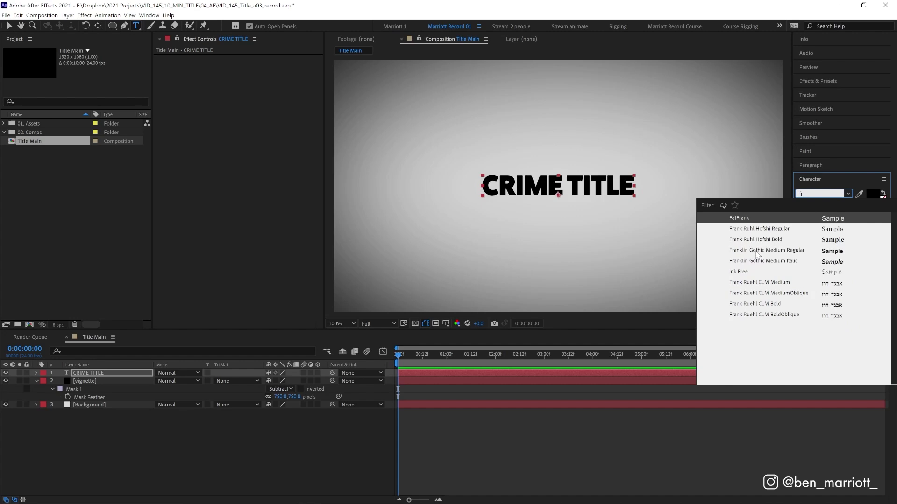
pyautogui.click(767, 251)
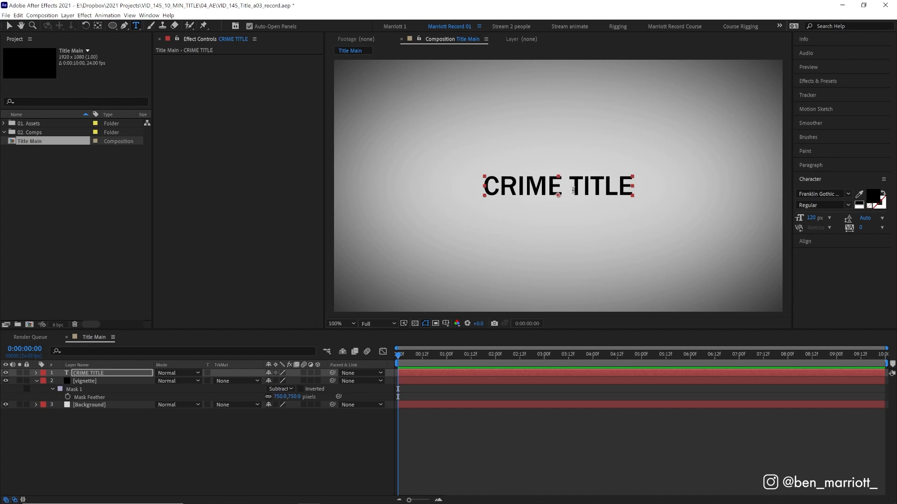
pyautogui.moveTo(861, 230)
pyautogui.write('100')
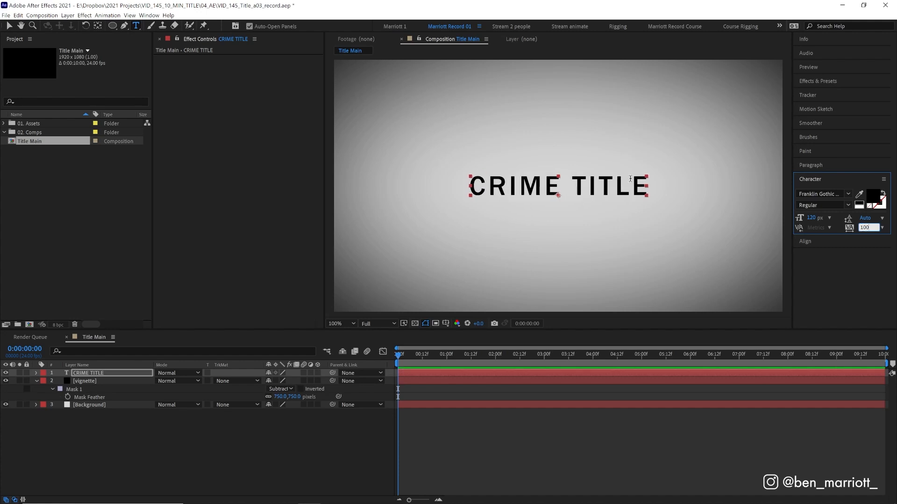
pyautogui.moveTo(621, 197)
pyautogui.write('600')
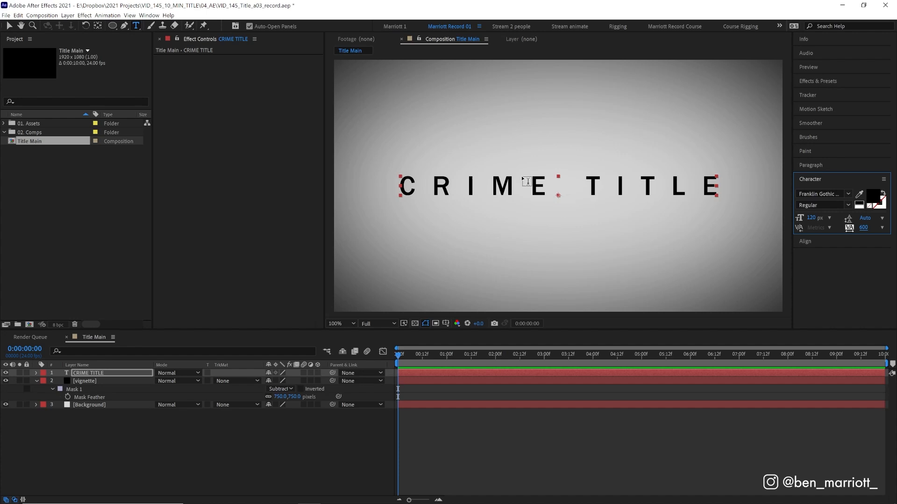
pyautogui.moveTo(598, 190)
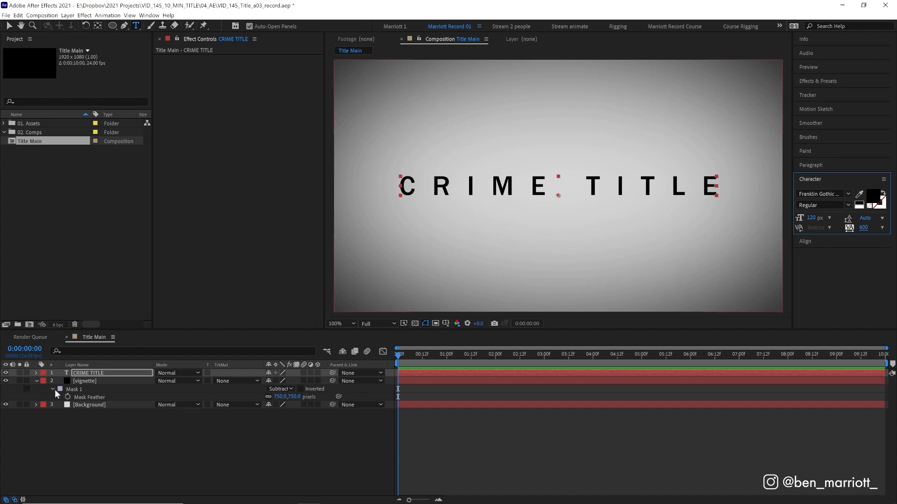
# Step: Add a Tracking animator and keyframe Tracking Amount from 0 to a wider value across the timeline
pyautogui.press('ctrl+enter')
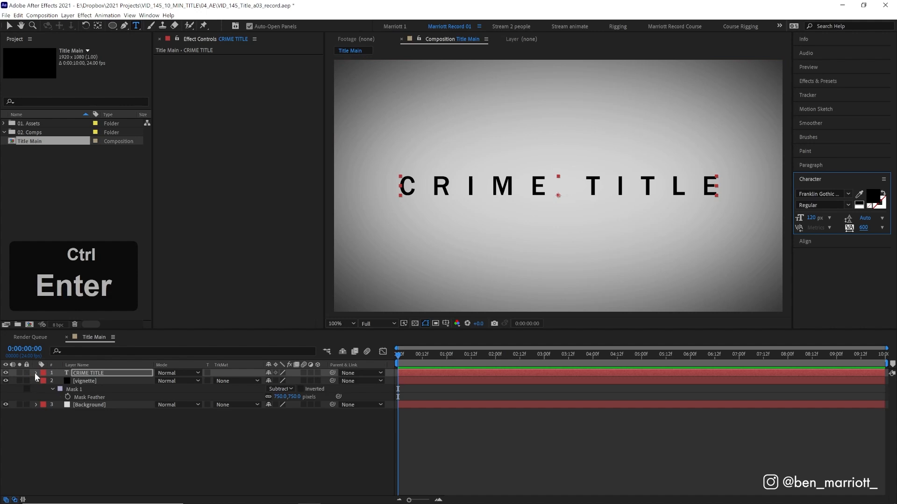
pyautogui.click(36, 372)
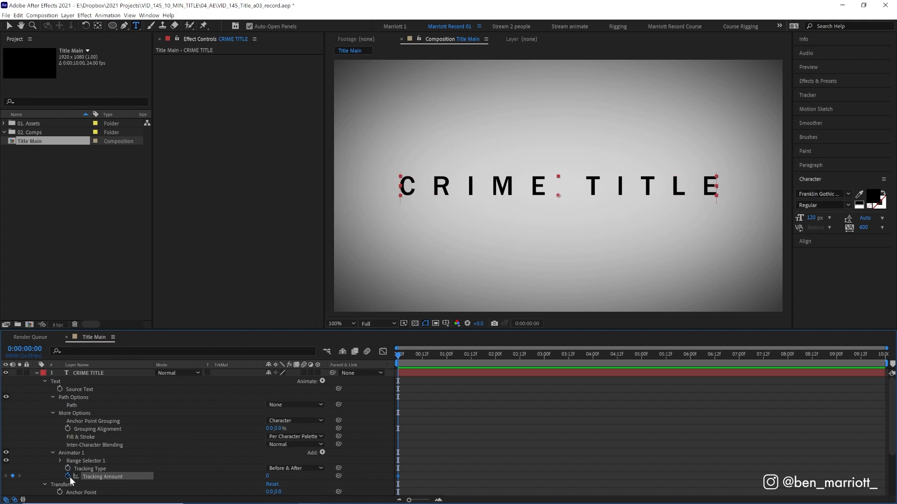
pyautogui.click(641, 354)
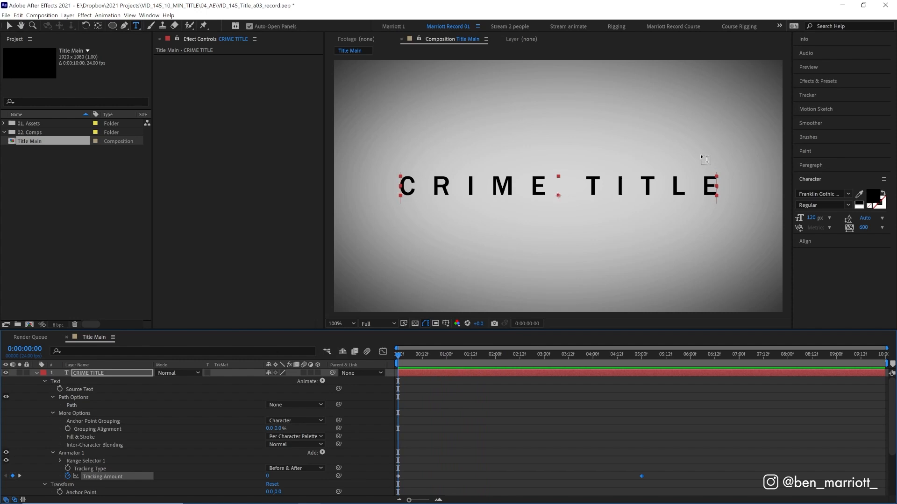
pyautogui.press('space')
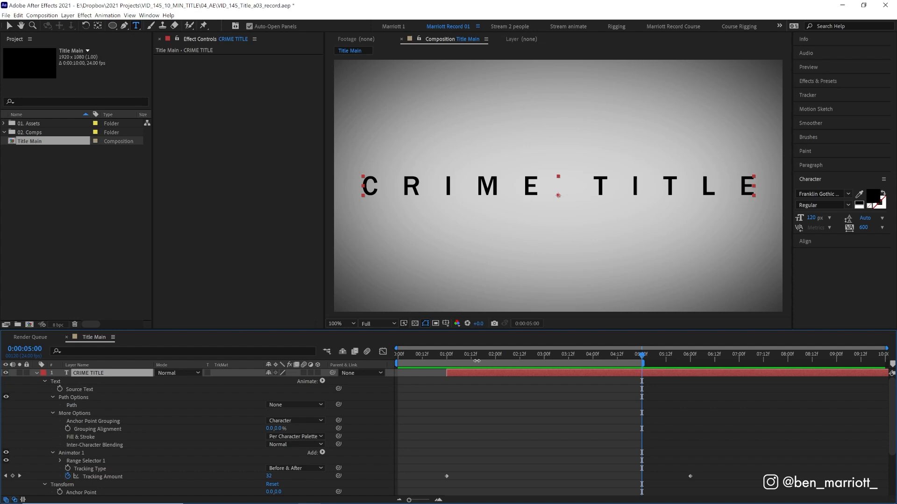
pyautogui.moveTo(420, 360)
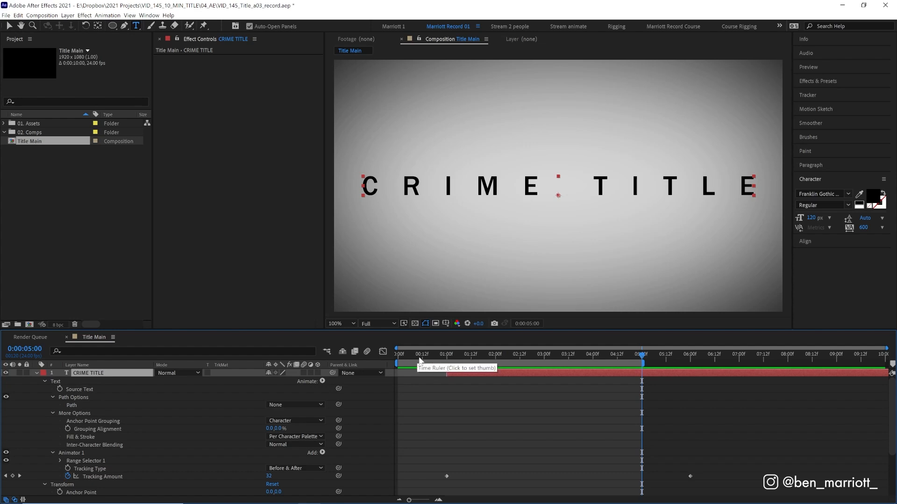
pyautogui.click(445, 354)
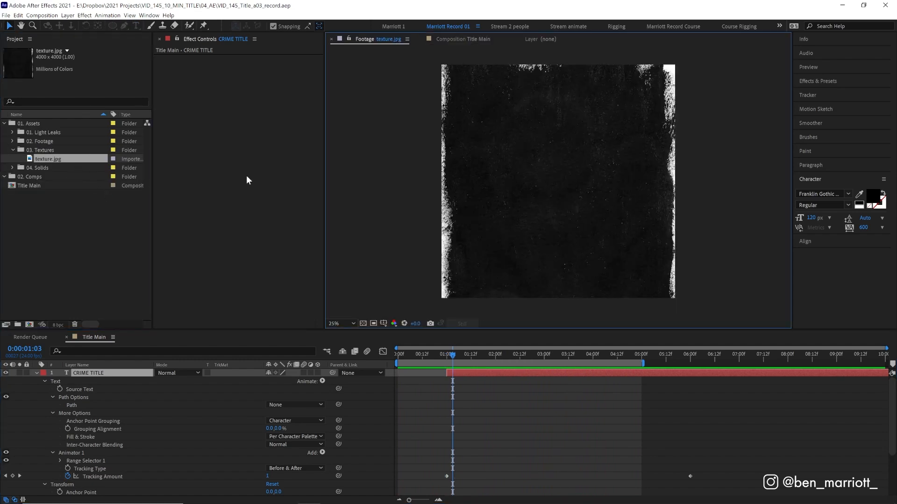
pyautogui.moveTo(526, 189)
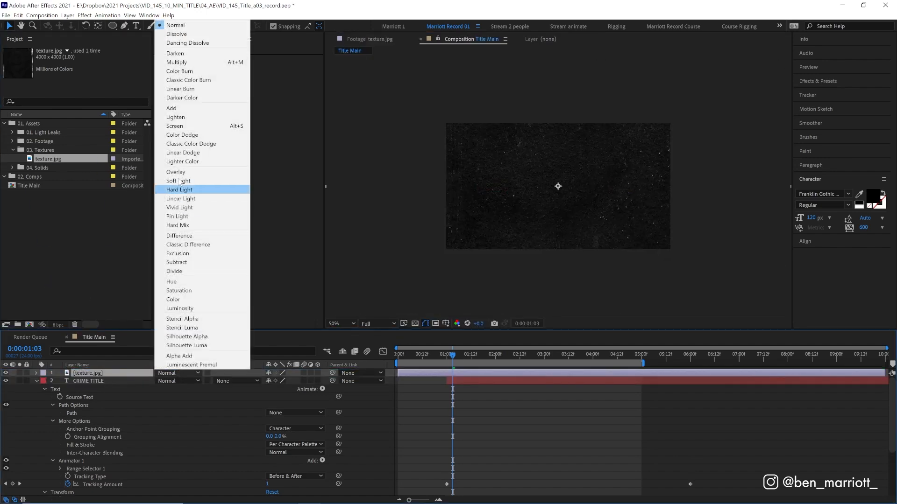
# Step: Set texture.jpg to Screen mode and brighten it with a lifted Curves effect
pyautogui.click(174, 126)
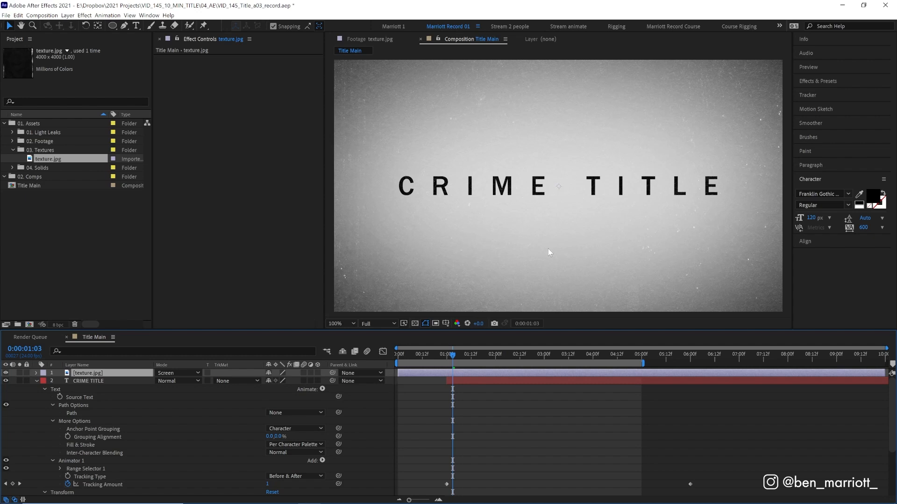
pyautogui.click(818, 80)
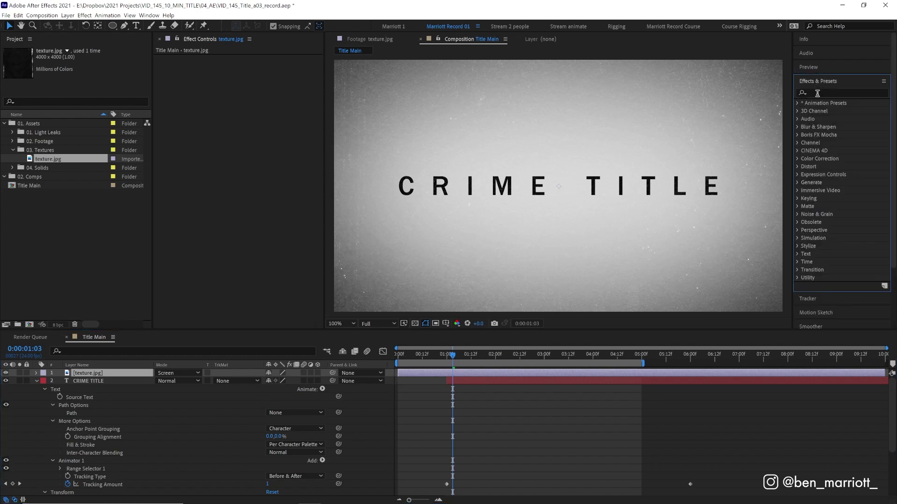
pyautogui.write('curv')
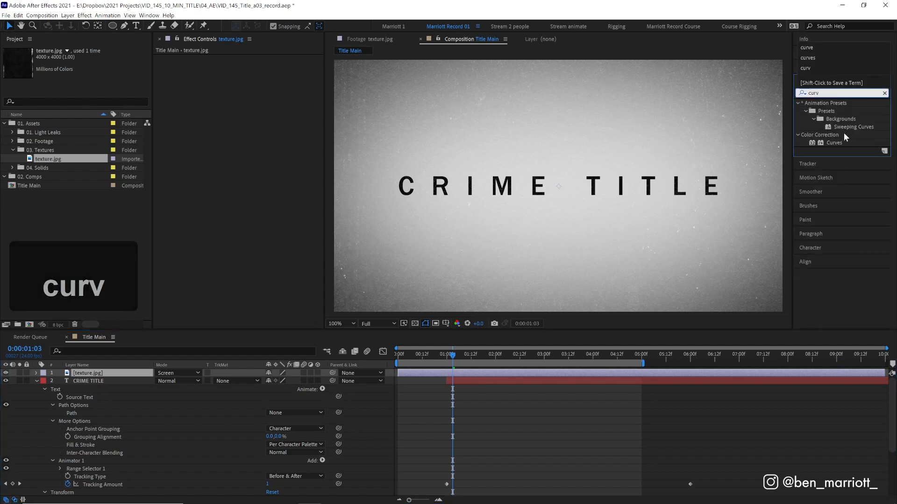
pyautogui.doubleClick(834, 142)
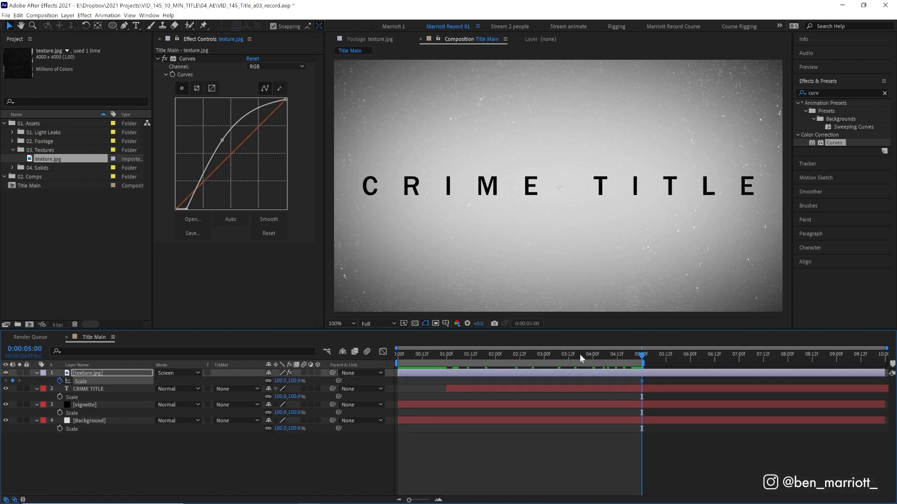
# Step: Keyframe the texture's Scale from about 80% at 0 s to 100% at 5 s
pyautogui.click(397, 354)
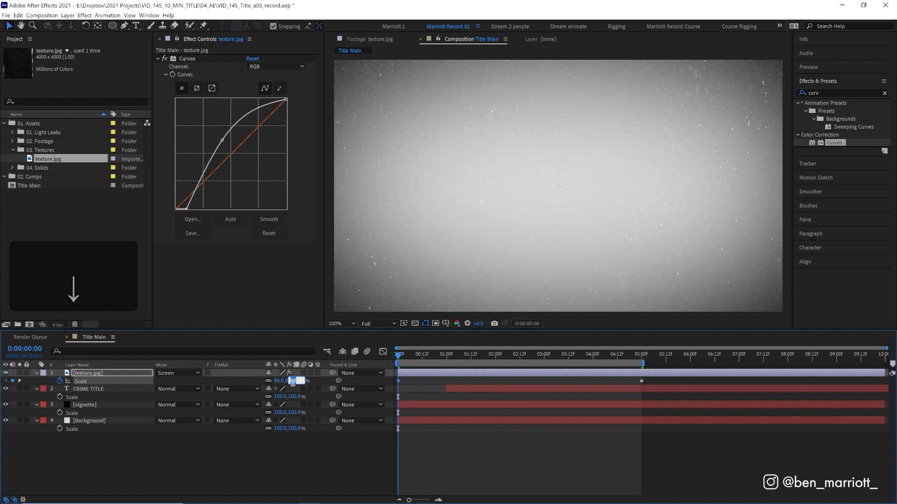
pyautogui.click(506, 354)
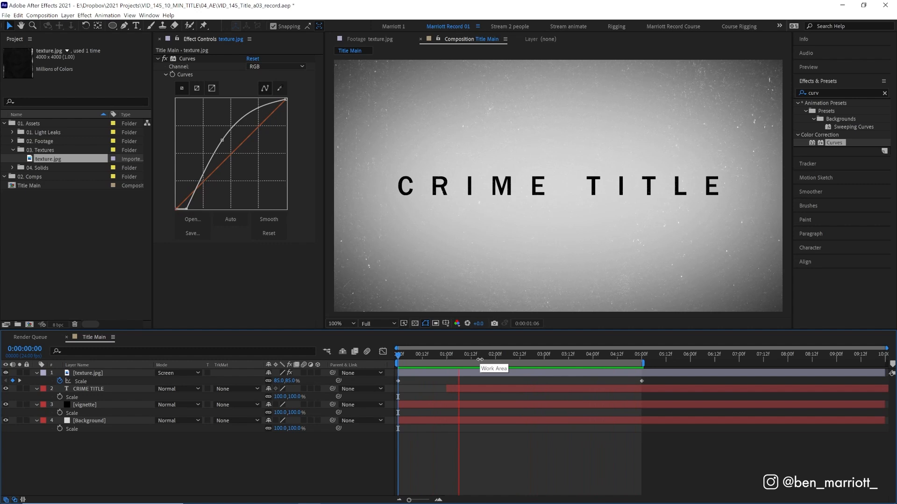
pyautogui.click(538, 354)
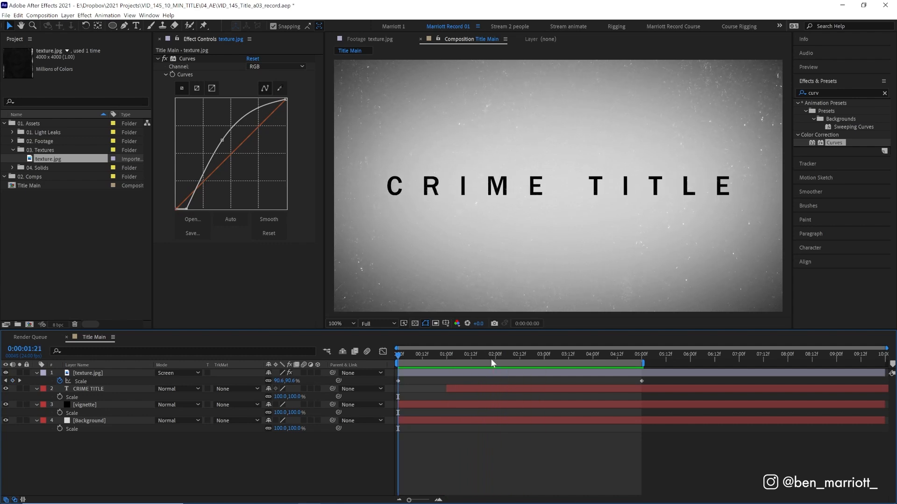
# Step: Duplicate the texture, scale it to ~208%, rotate it 64° and add Gaussian Blur at Blurriness 2
pyautogui.press('ctrl+space')
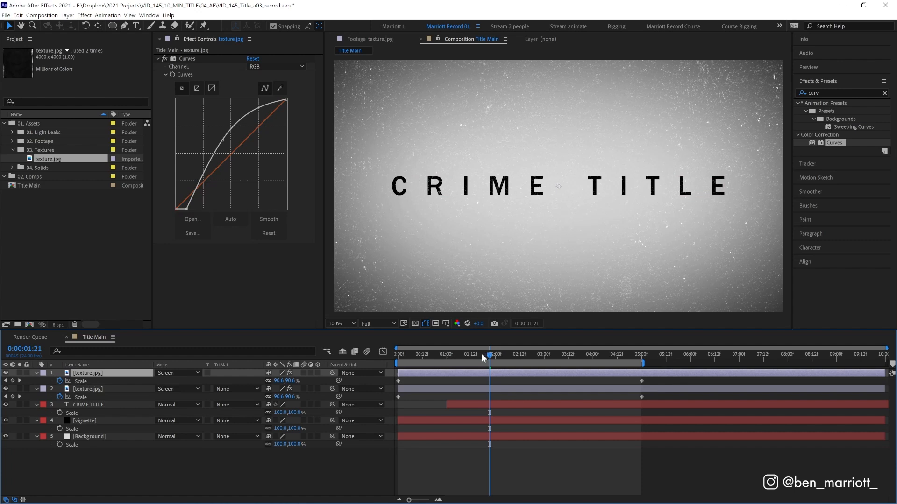
pyautogui.moveTo(704, 383)
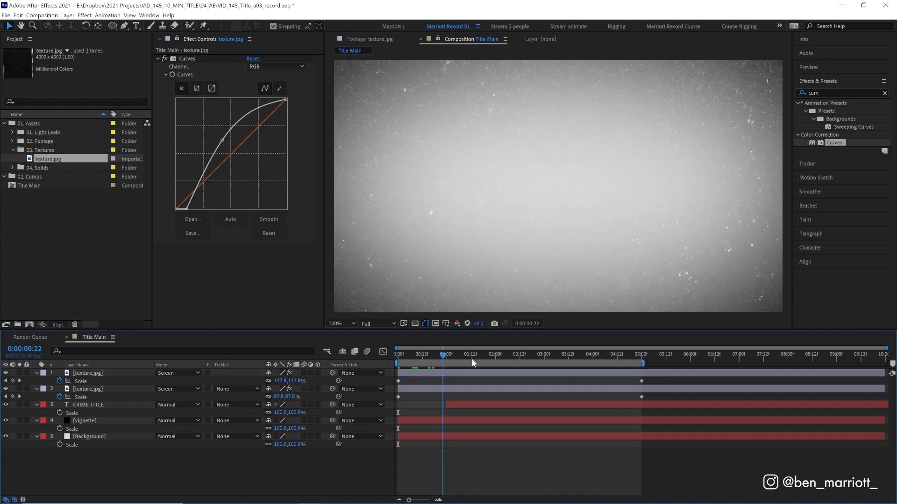
pyautogui.click(642, 353)
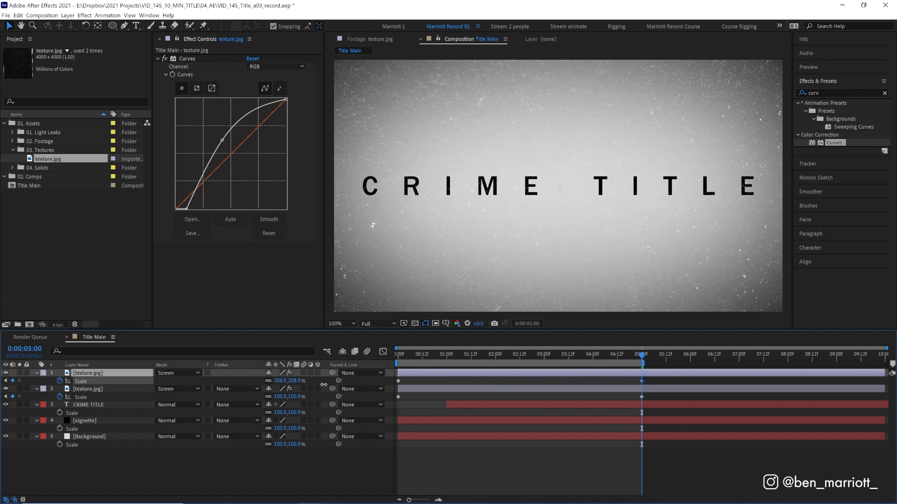
pyautogui.press('space')
pyautogui.write('gaus')
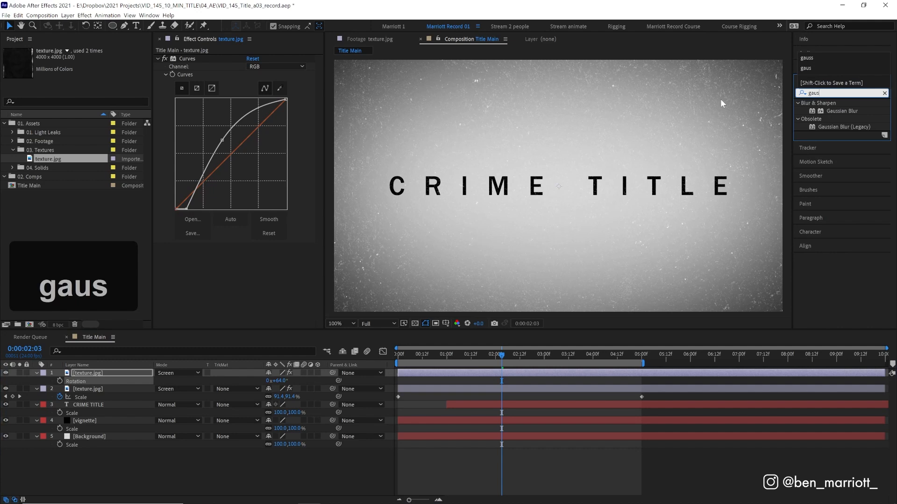
pyautogui.doubleClick(843, 110)
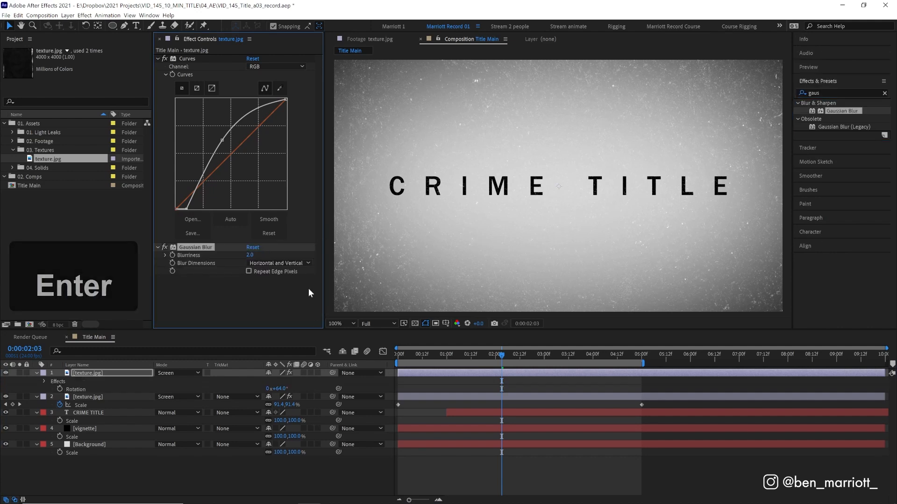
pyautogui.moveTo(344, 152)
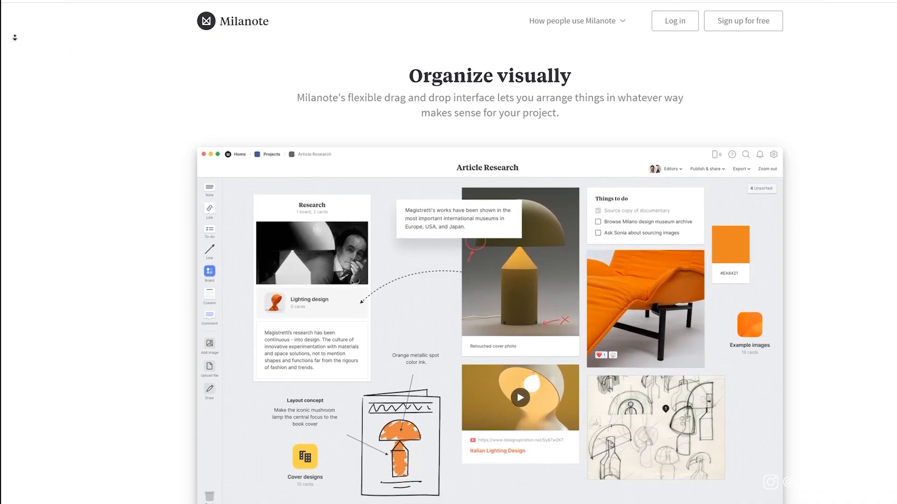
pyautogui.scroll(-3)
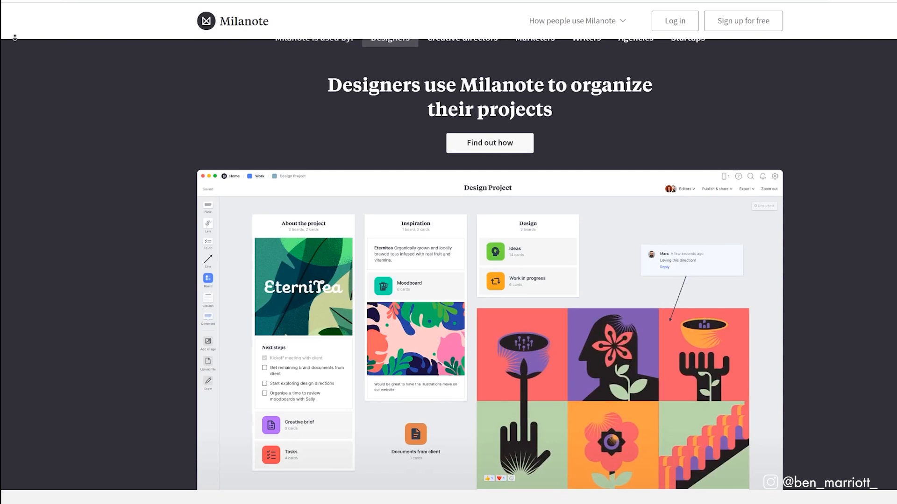
pyautogui.scroll(-3)
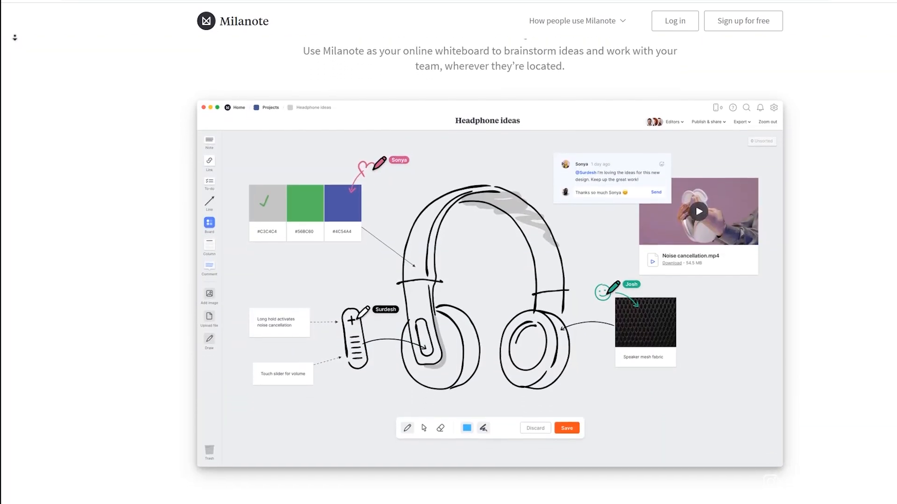
pyautogui.scroll(-3)
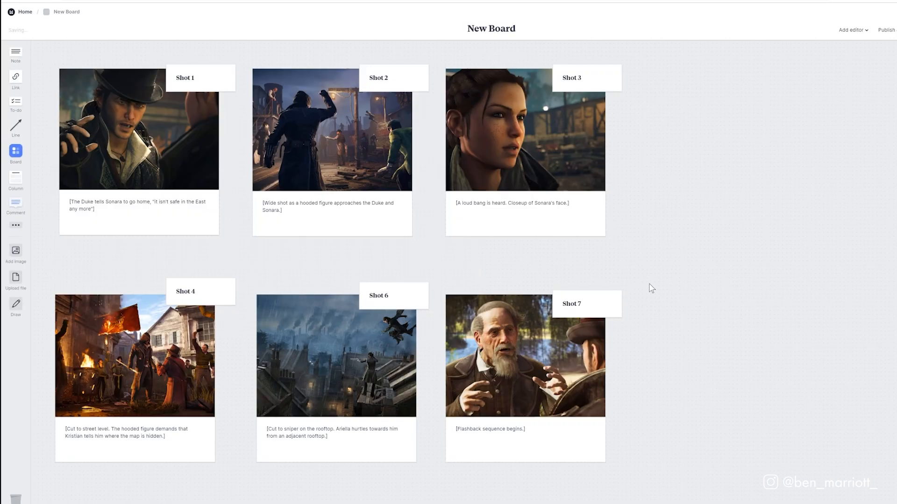
pyautogui.scroll(3)
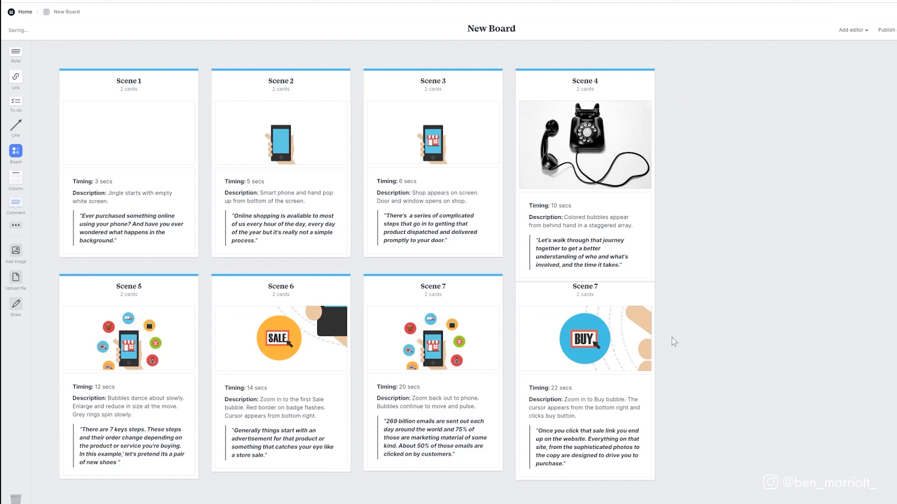
pyautogui.click(280, 452)
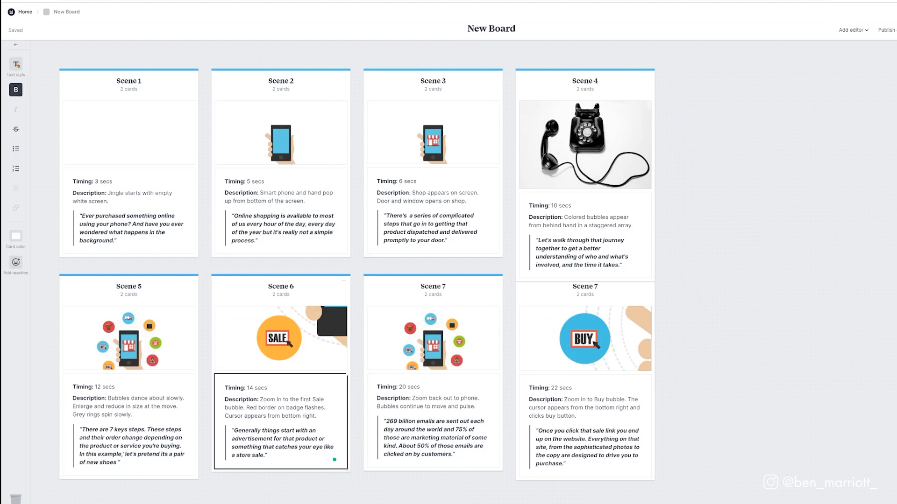
pyautogui.click(142, 14)
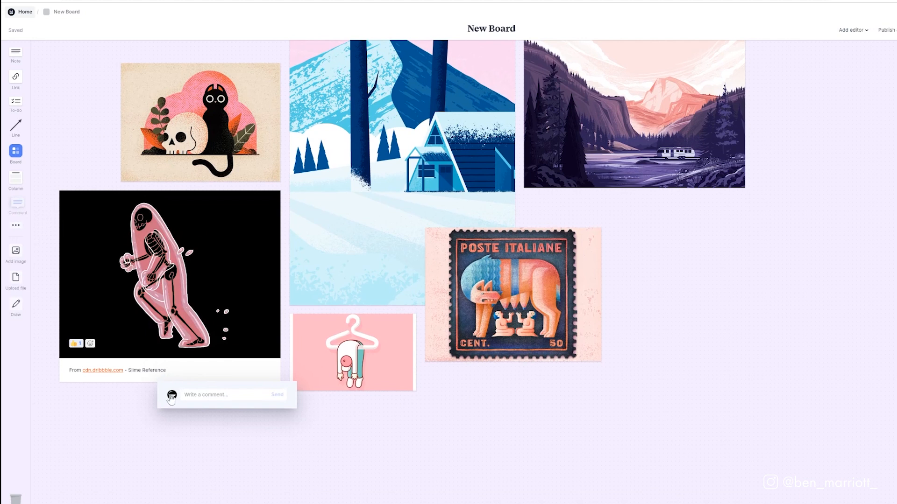
pyautogui.write('Love th')
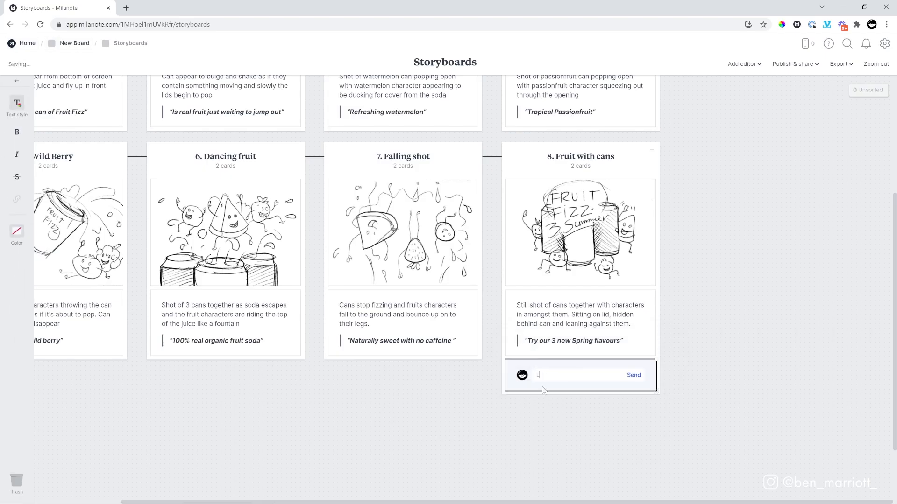
pyautogui.click(633, 375)
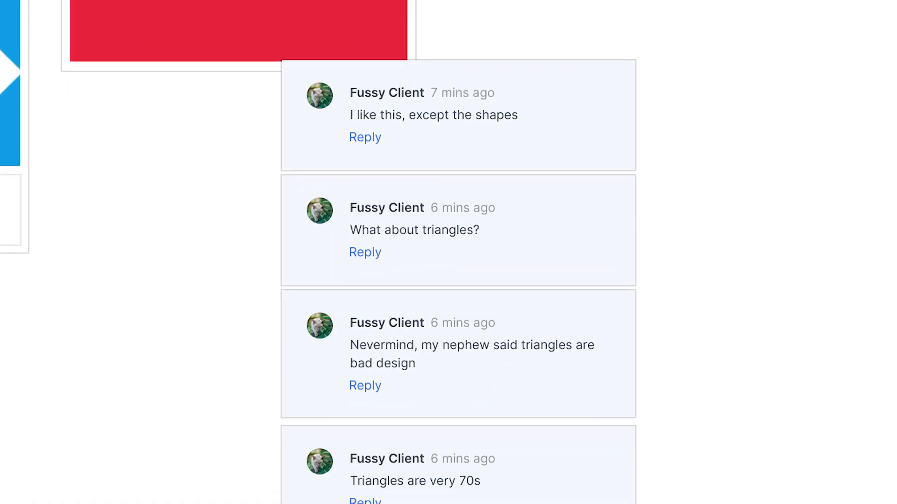
pyautogui.scroll(-3)
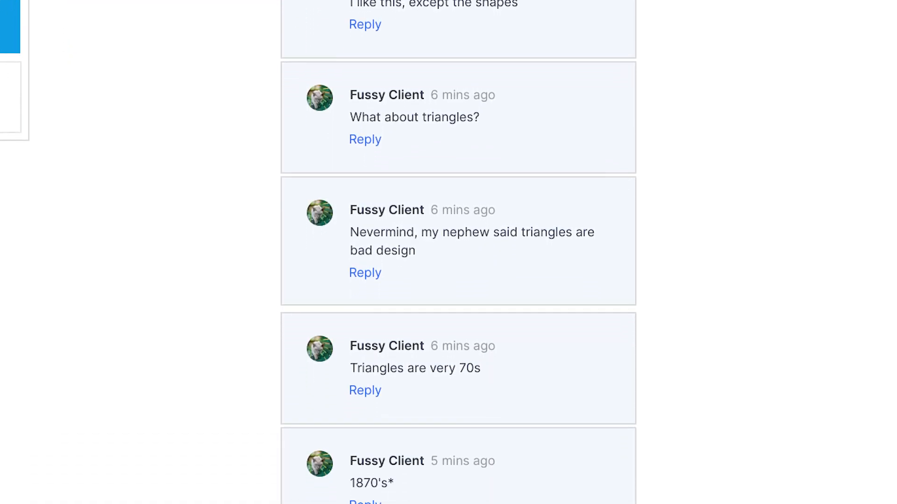
pyautogui.scroll(-3)
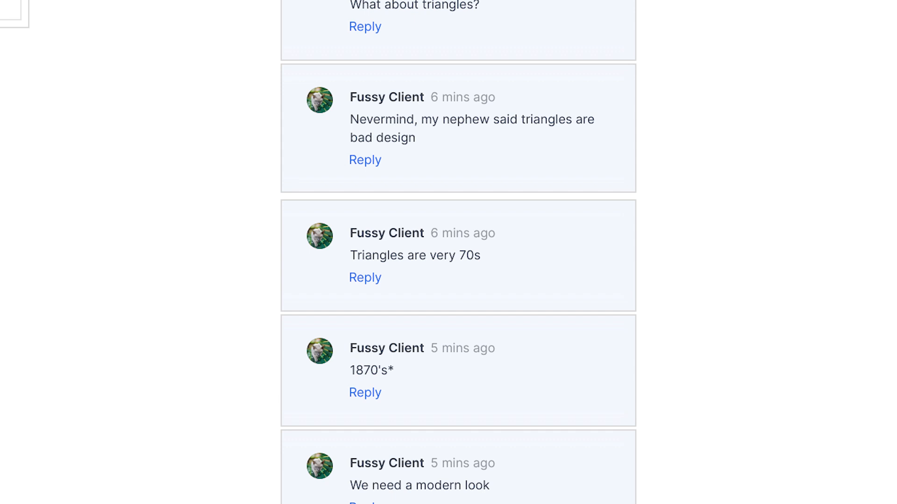
pyautogui.scroll(-3)
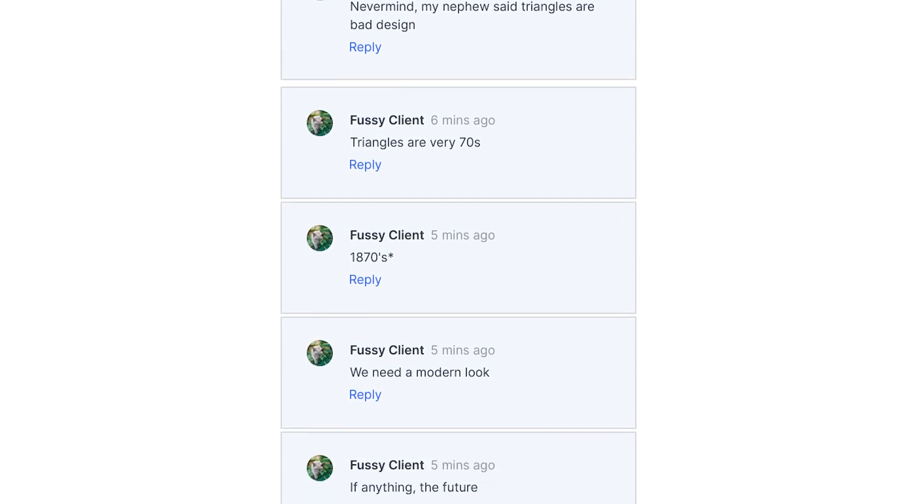
pyautogui.scroll(-3)
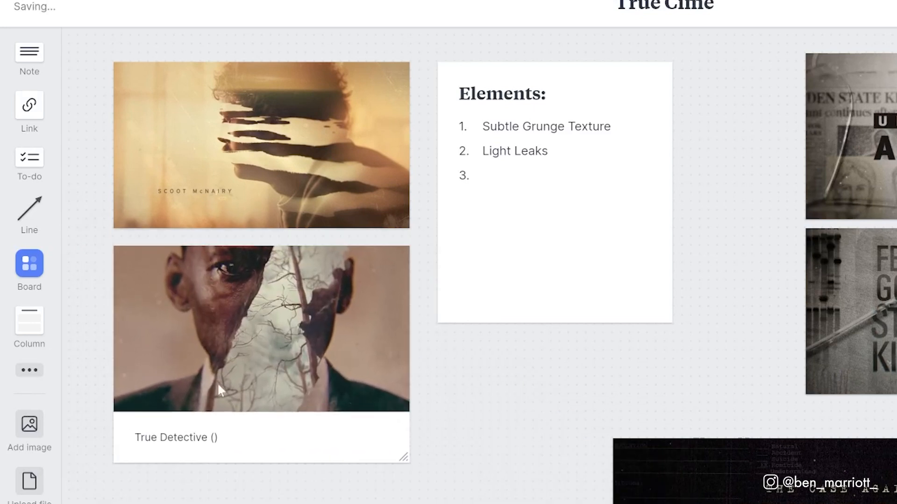
pyautogui.write('S')
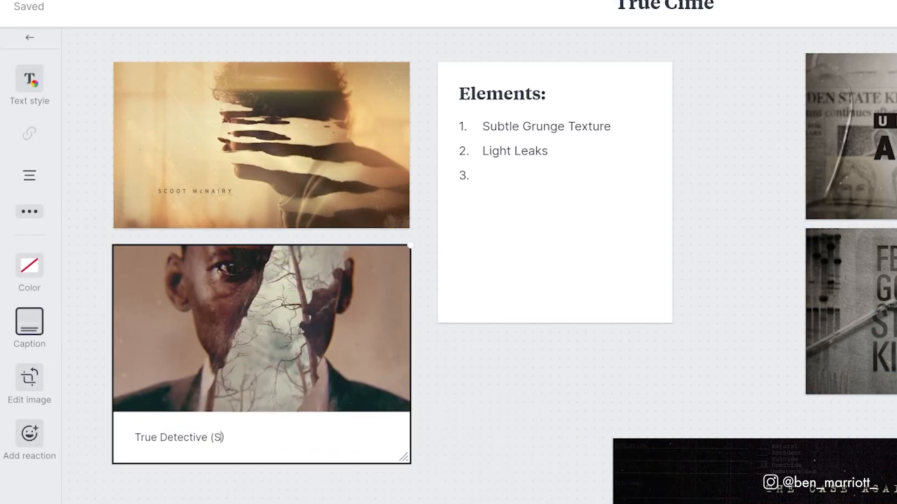
pyautogui.write('eason 3')
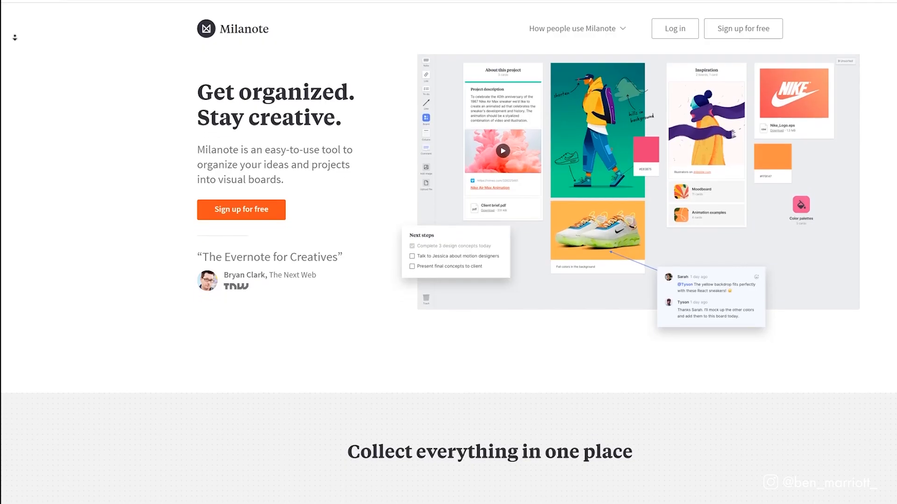
pyautogui.scroll(-3)
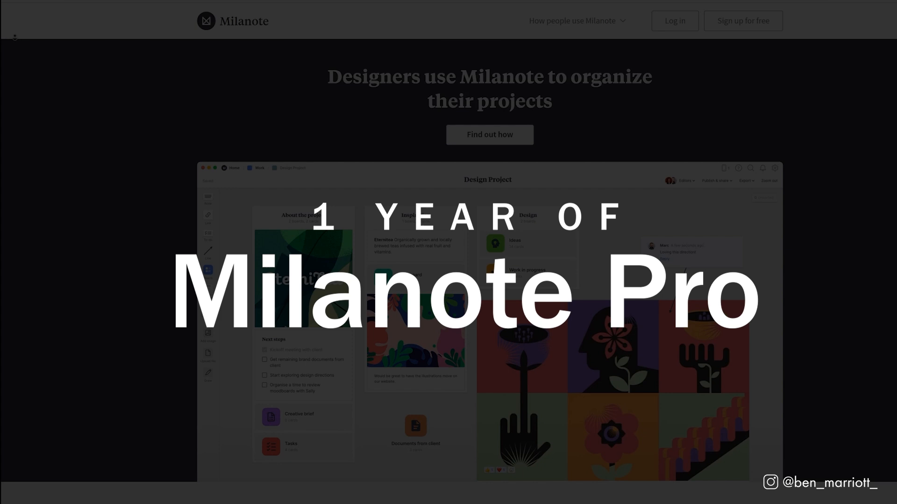
pyautogui.scroll(-3)
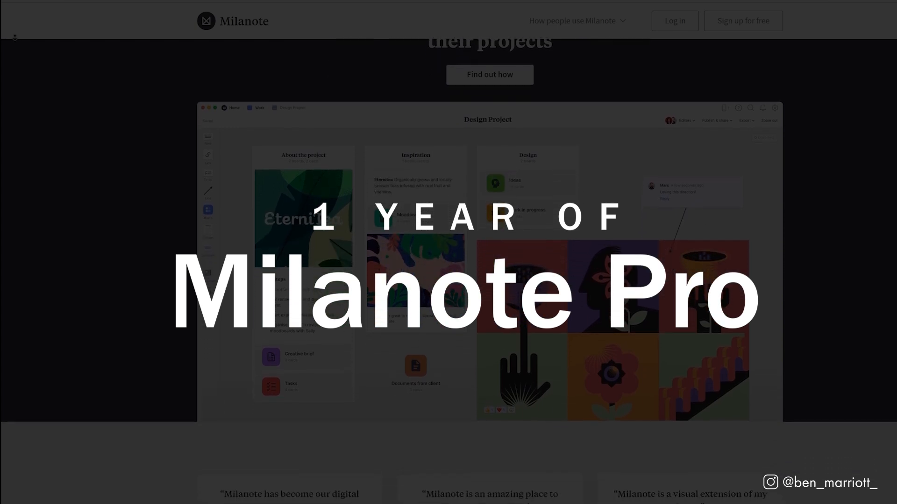
pyautogui.scroll(-3)
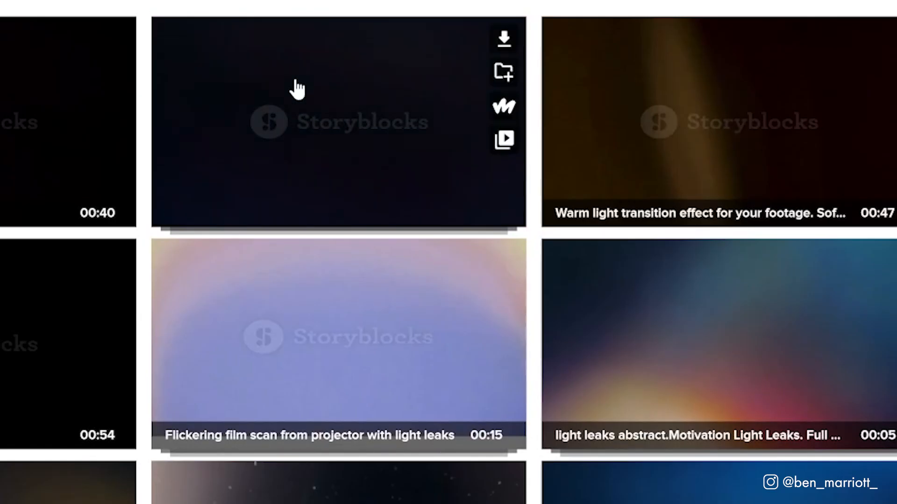
pyautogui.moveTo(789, 124)
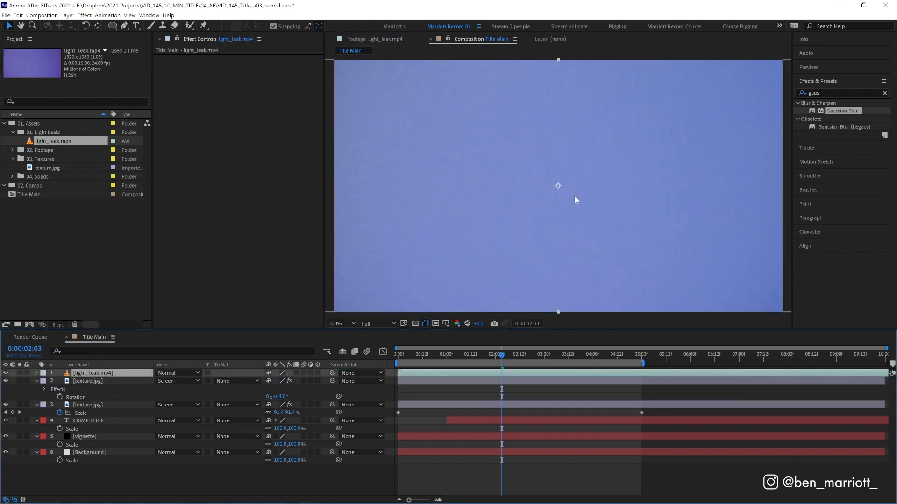
# Step: Set light_leak.mp4 to Screen mode and check how it plays at several moments
pyautogui.click(177, 373)
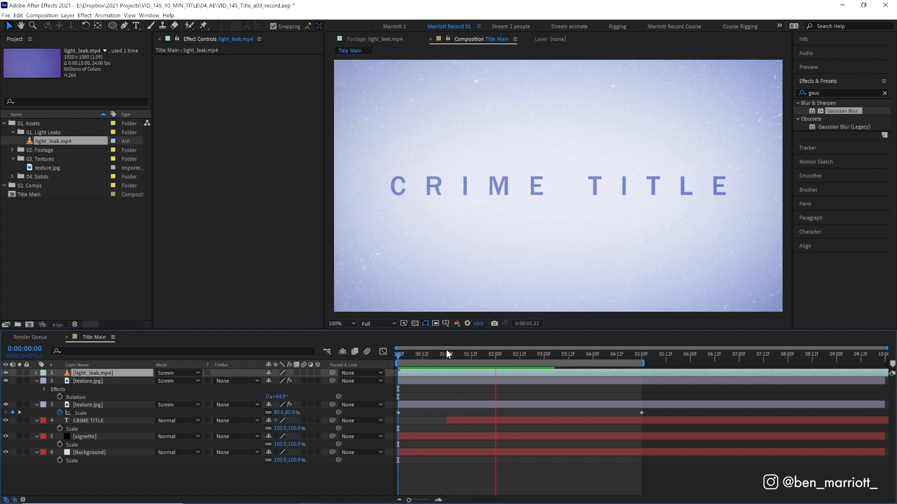
pyautogui.click(593, 354)
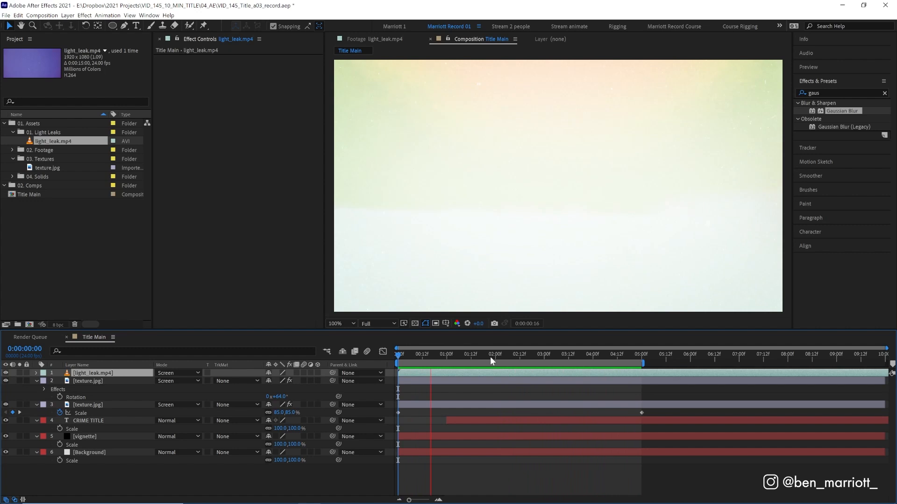
pyautogui.click(447, 354)
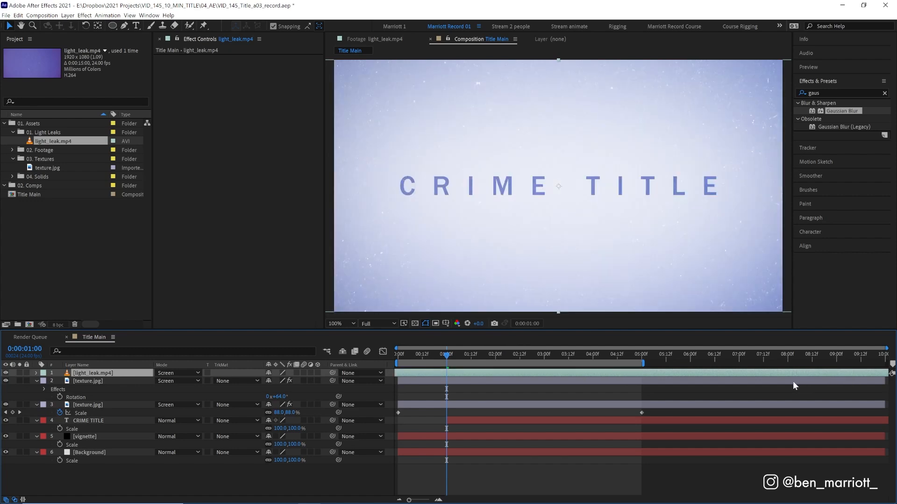
pyautogui.press('space')
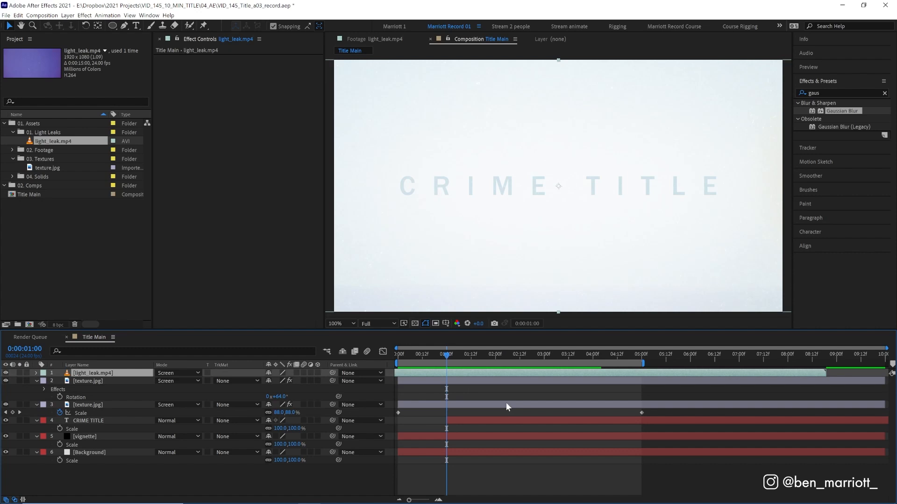
# Step: Keyframe the light leak's Opacity between 100% and 10% repeatedly, and start an opacity fade-in on CRIME TITLE
pyautogui.click(36, 373)
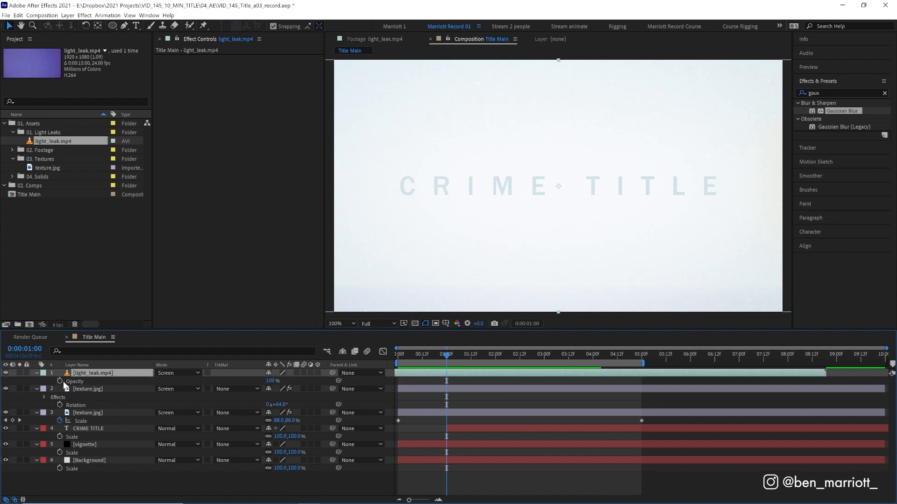
pyautogui.click(495, 354)
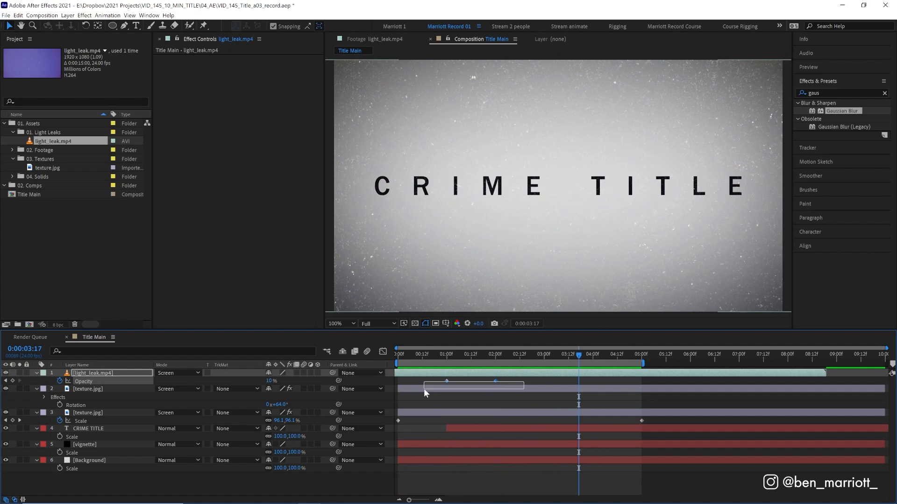
pyautogui.click(590, 355)
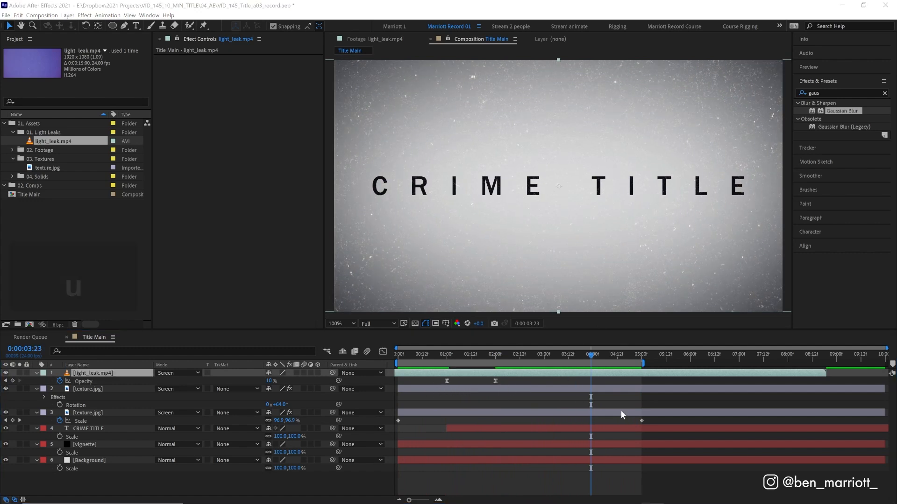
pyautogui.click(641, 355)
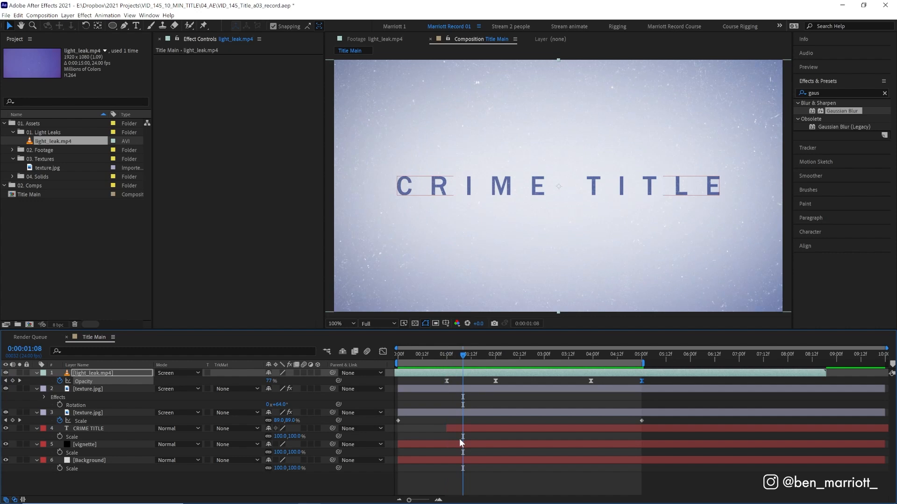
pyautogui.click(89, 428)
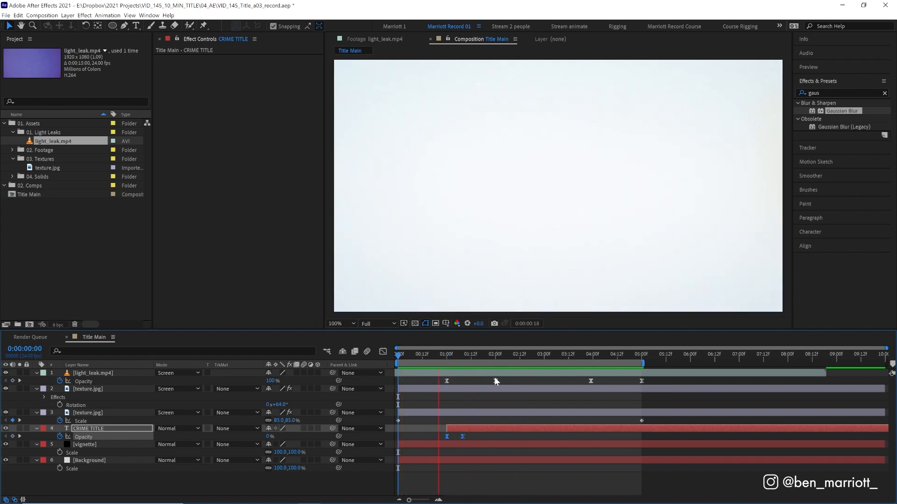
# Step: Download the 'close up of walking feets in dark spooky night' clip from Storyblocks
pyautogui.click(533, 353)
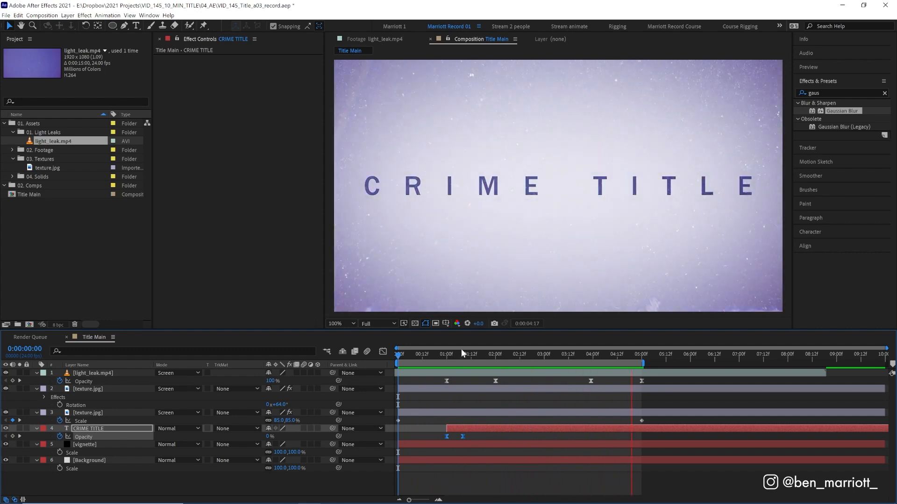
pyautogui.click(484, 354)
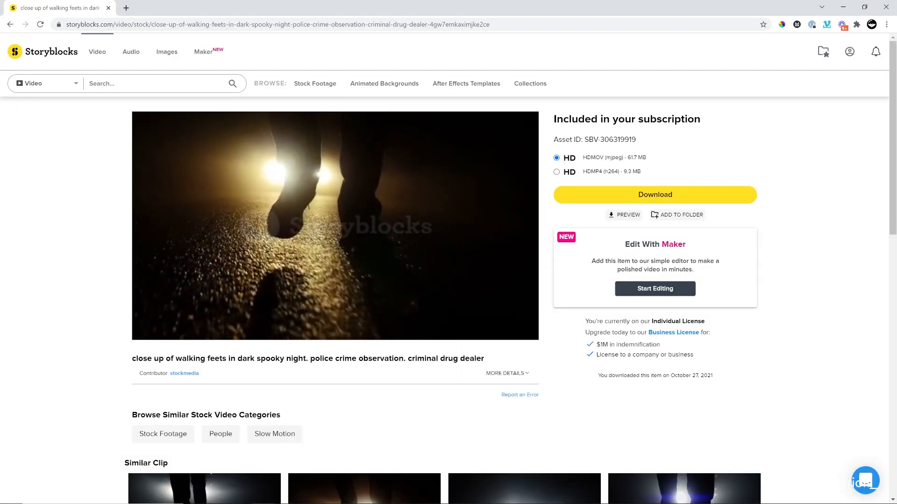
pyautogui.click(334, 226)
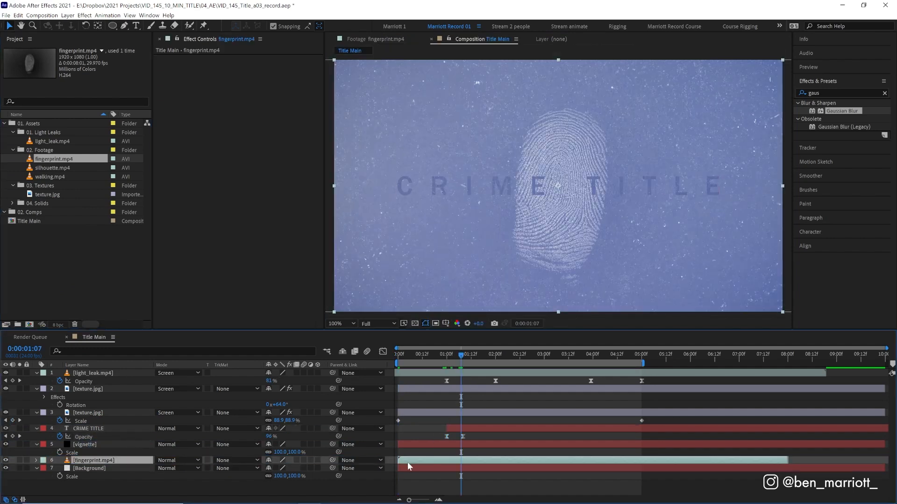
# Step: Set fingerprint.mp4 to Screen mode and time-stretch it by a factor of 4 to span the comp
pyautogui.click(446, 354)
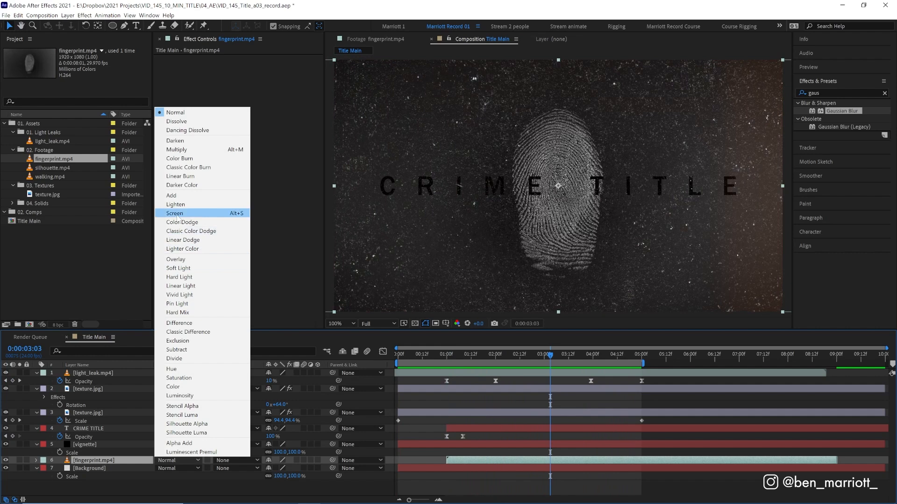
pyautogui.click(175, 213)
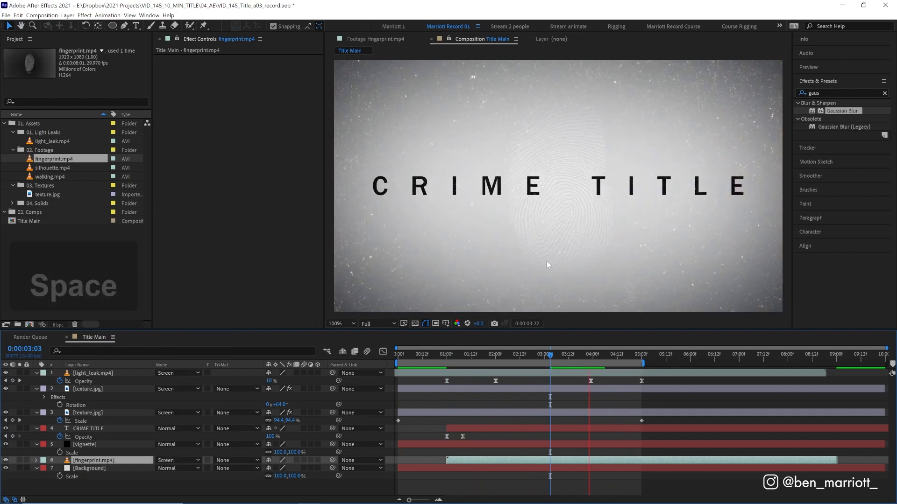
pyautogui.click(509, 355)
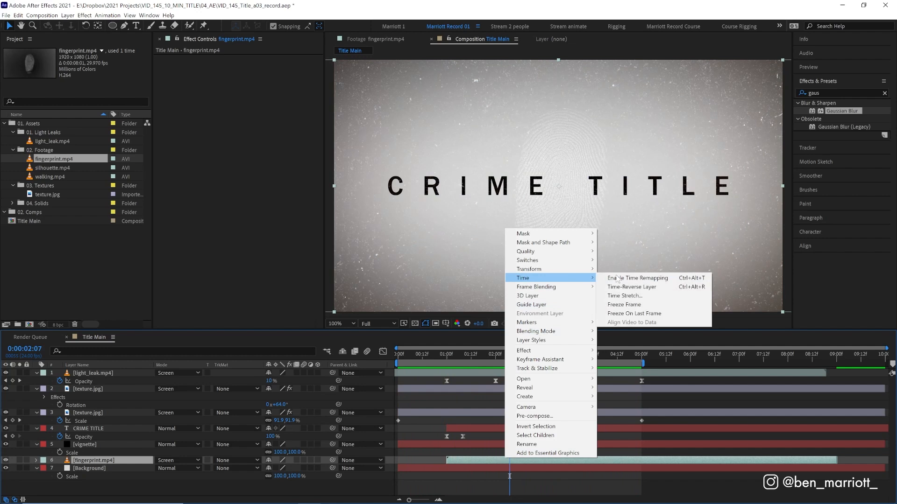
pyautogui.click(624, 296)
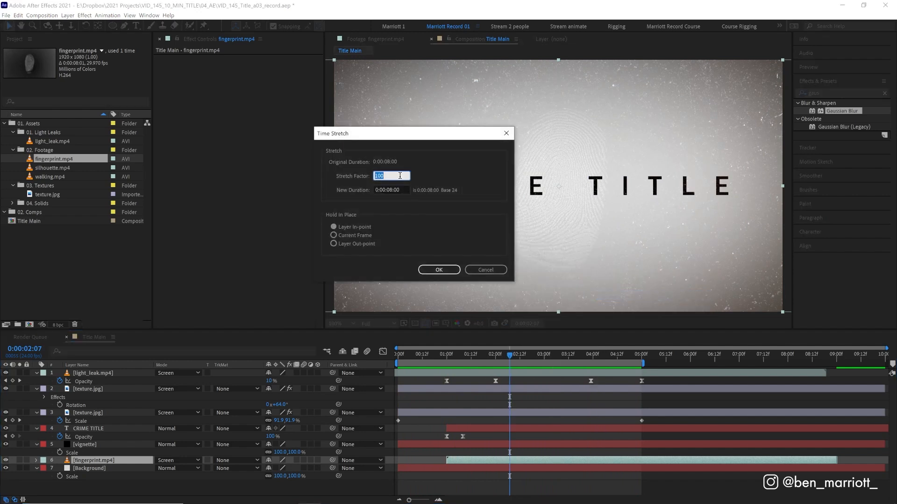
pyautogui.write('4')
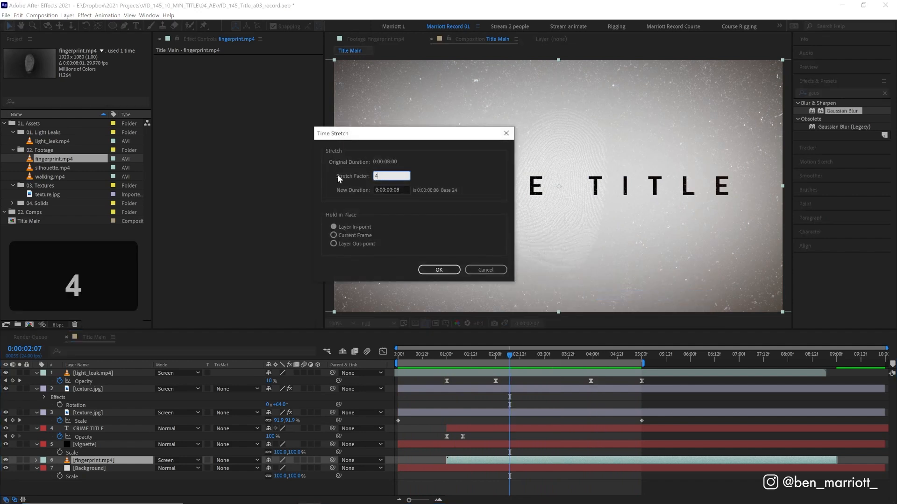
pyautogui.click(439, 269)
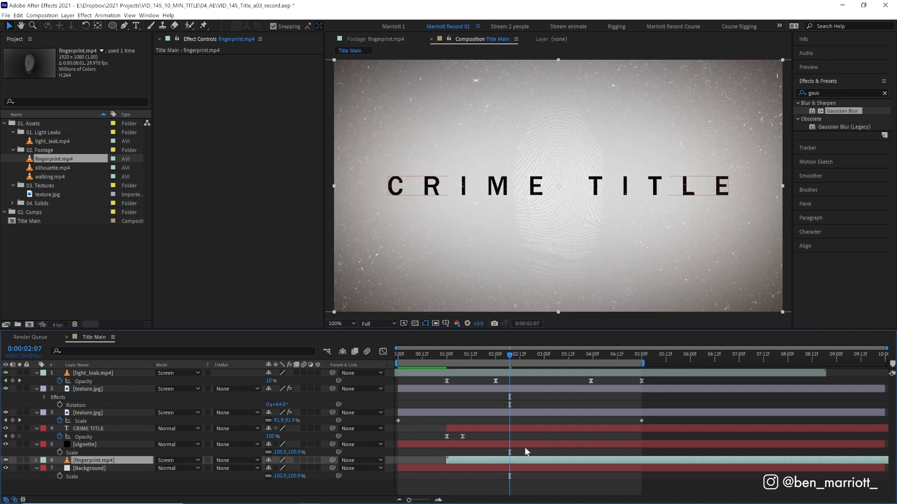
# Step: Add walking.mp4 above the background and check it near the start of the timeline
pyautogui.click(443, 355)
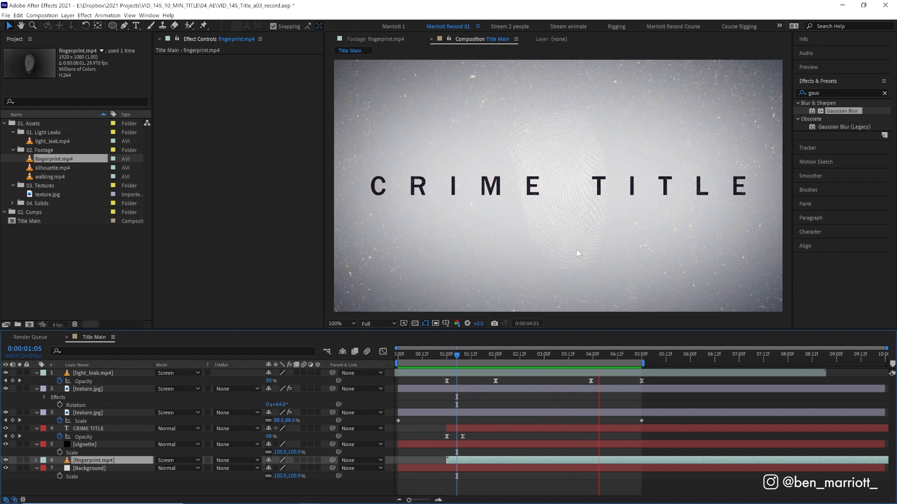
pyautogui.click(410, 353)
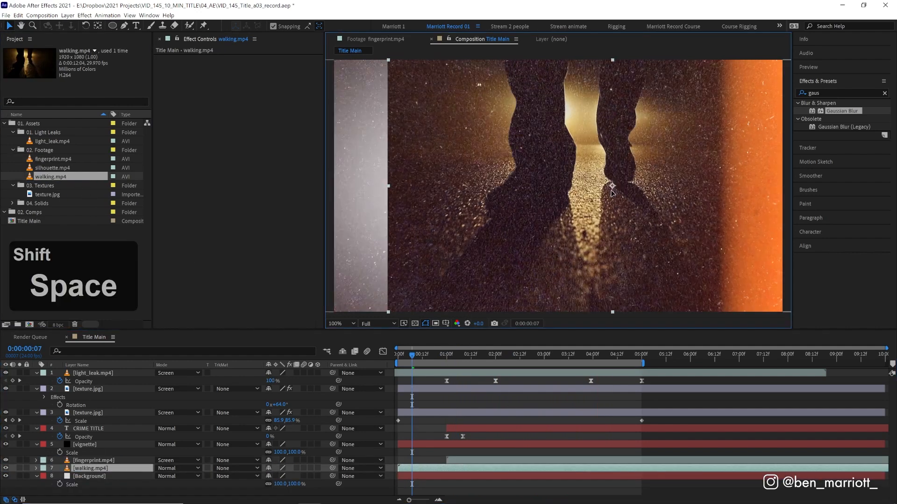
# Step: Invert the walking footage and drag Master Saturation to -100 so the figures read as pale silhouettes
pyautogui.press('space')
pyautogui.write('hue')
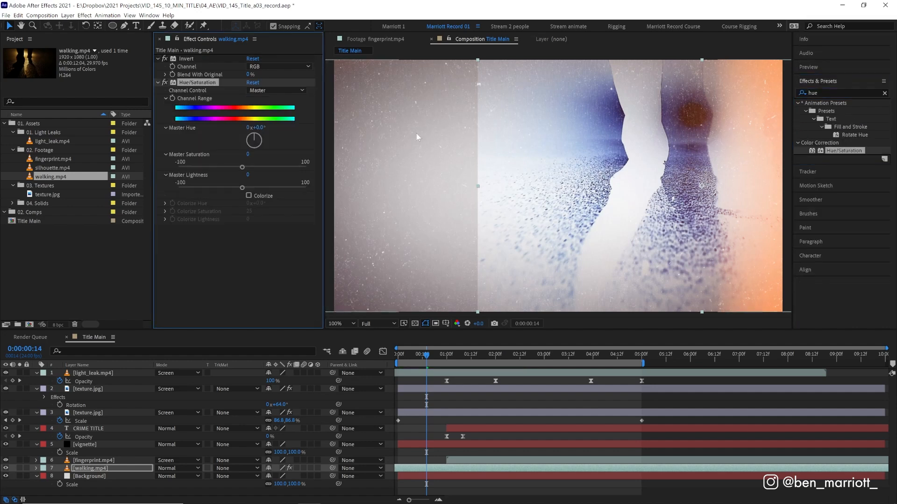
pyautogui.moveTo(245, 154); pyautogui.dragTo(178, 154)
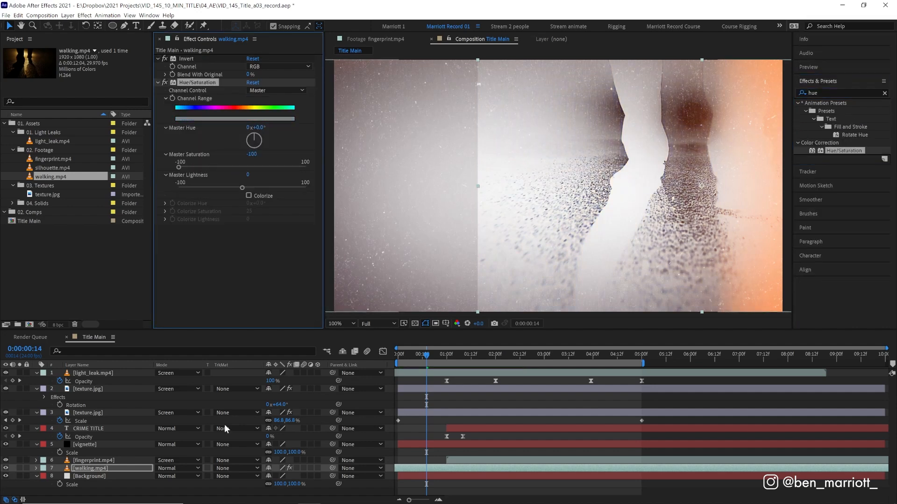
pyautogui.click(177, 468)
pyautogui.write('invert')
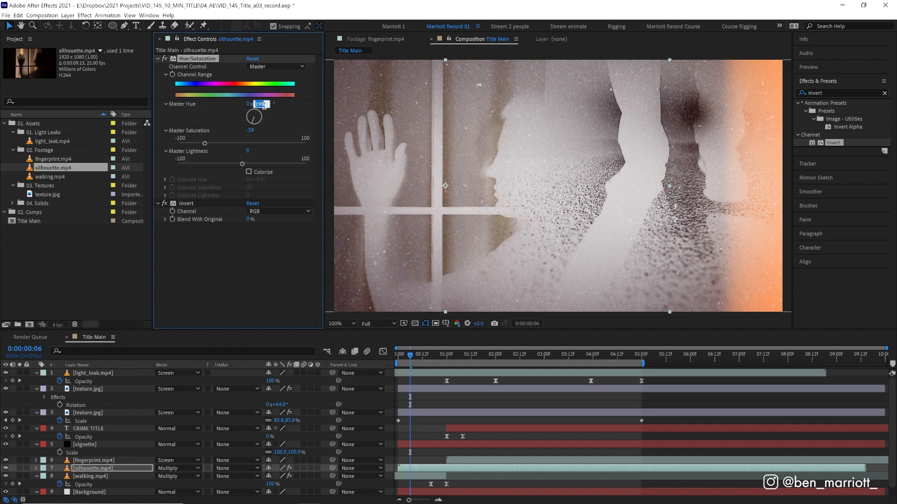
# Step: Set the silhouette clip's Hue/Saturation to Hue 180 and return the playhead to the plain title
pyautogui.click(400, 353)
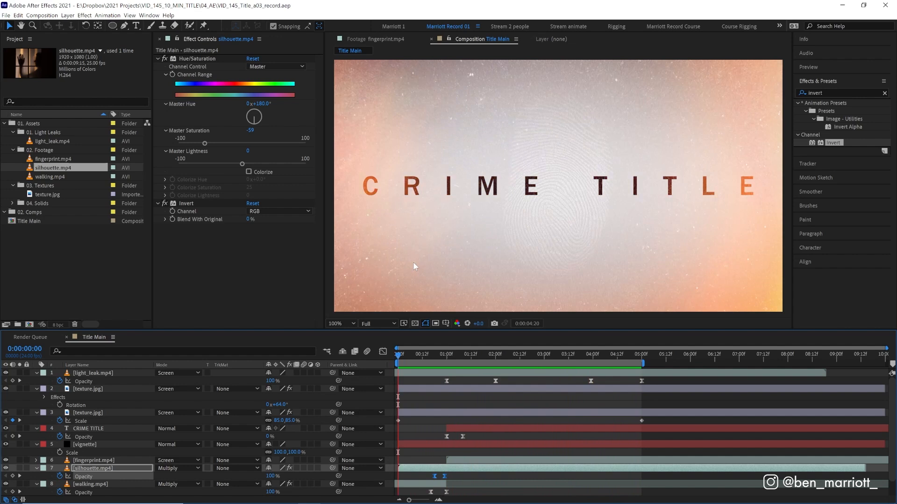
pyautogui.click(495, 353)
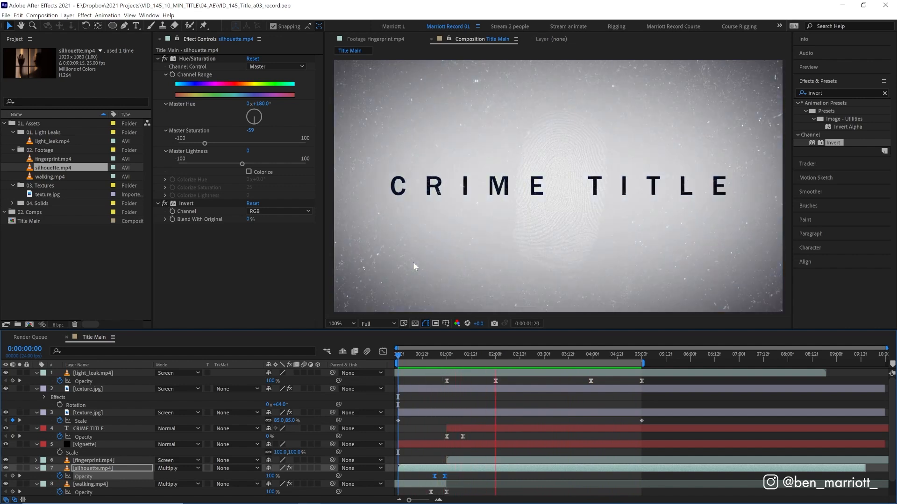
pyautogui.click(93, 373)
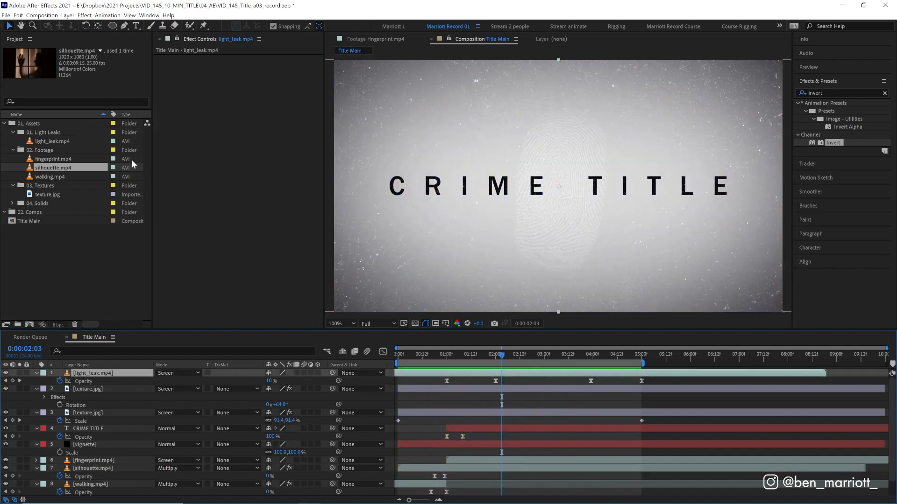
# Step: Add an adjustment layer above everything with Curves, lifting red and pulling blue down for a warm tint
pyautogui.click(67, 16)
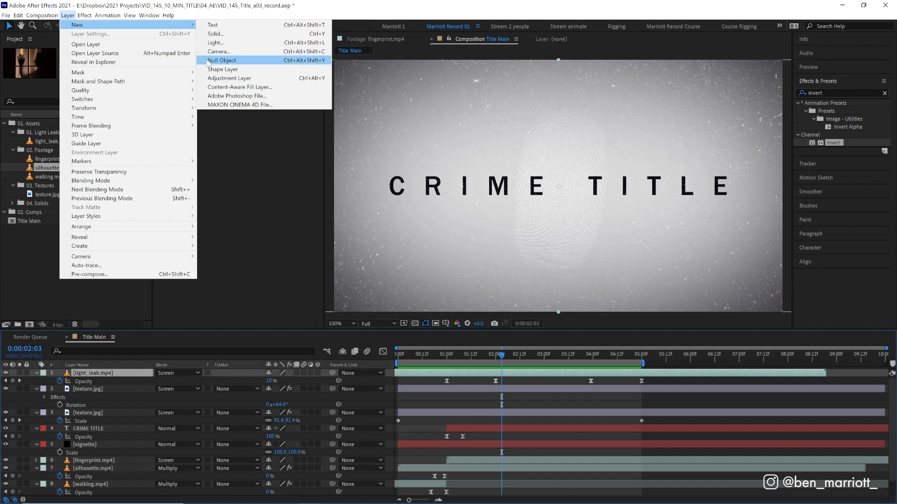
pyautogui.click(229, 77)
pyautogui.write('curves')
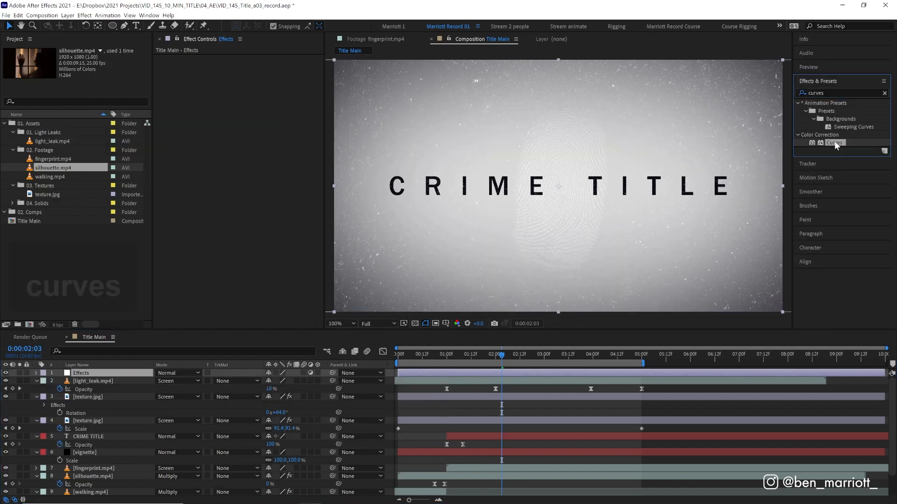
pyautogui.doubleClick(834, 142)
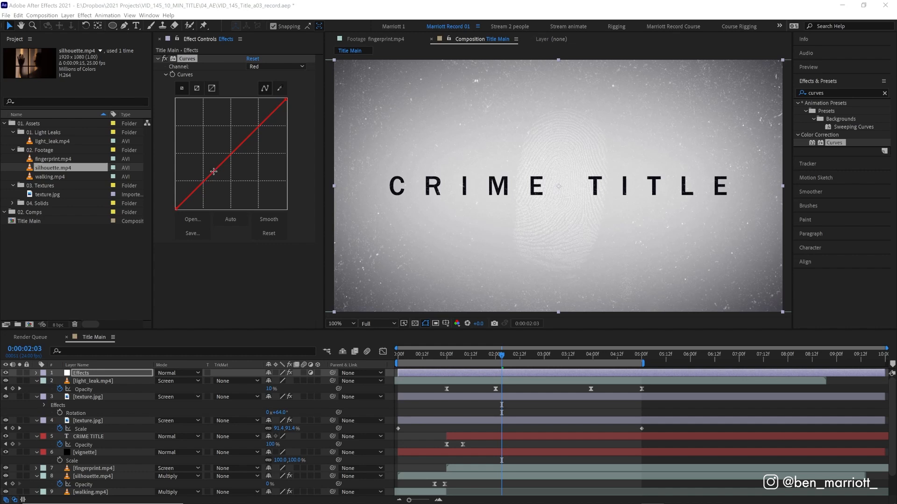
pyautogui.moveTo(215, 171); pyautogui.dragTo(236, 144)
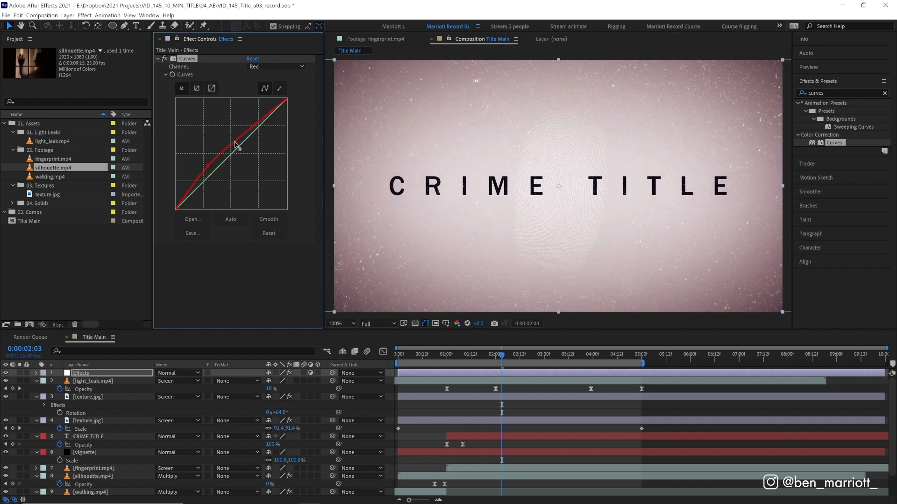
pyautogui.click(277, 67)
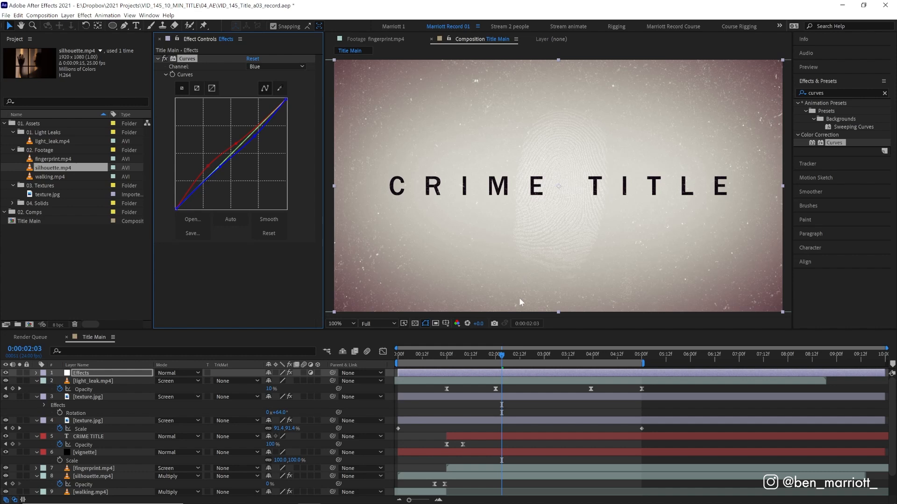
# Step: Play the graded title back from the start to check the sepia look
pyautogui.click(417, 354)
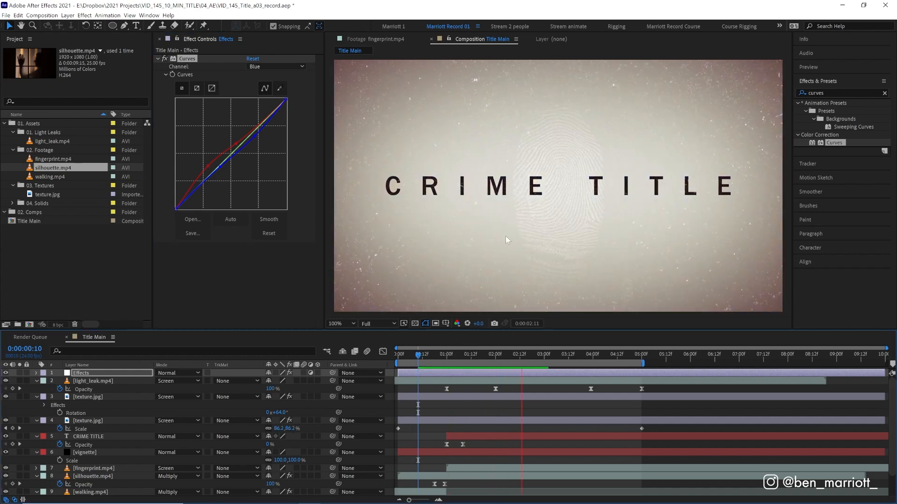
pyautogui.click(612, 354)
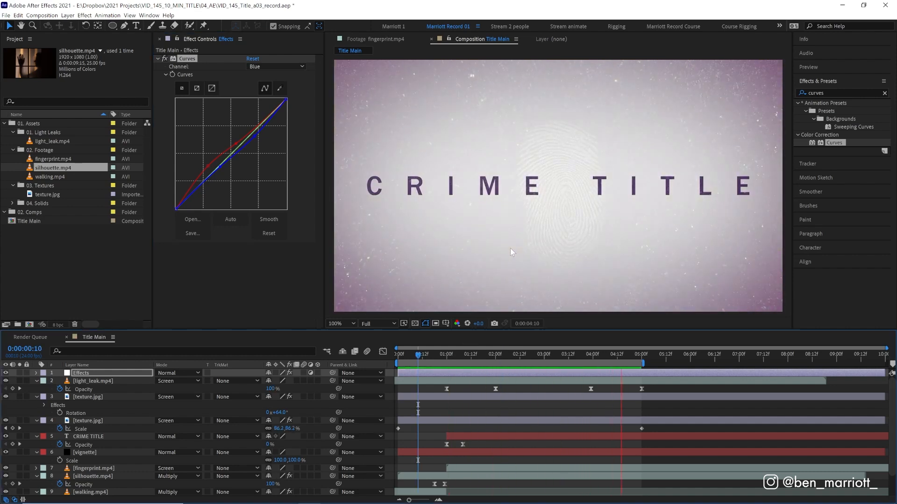
pyautogui.click(488, 355)
pyautogui.write('camera')
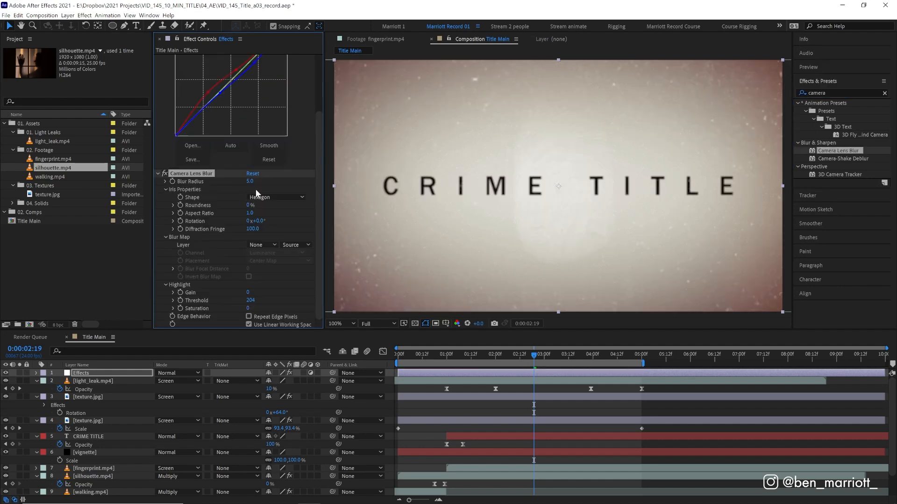
# Step: Keyframe Camera Lens Blur radius 10 → 2 → 2 → 10 on the Effects layer and ease the keyframes with F9
pyautogui.click(250, 181)
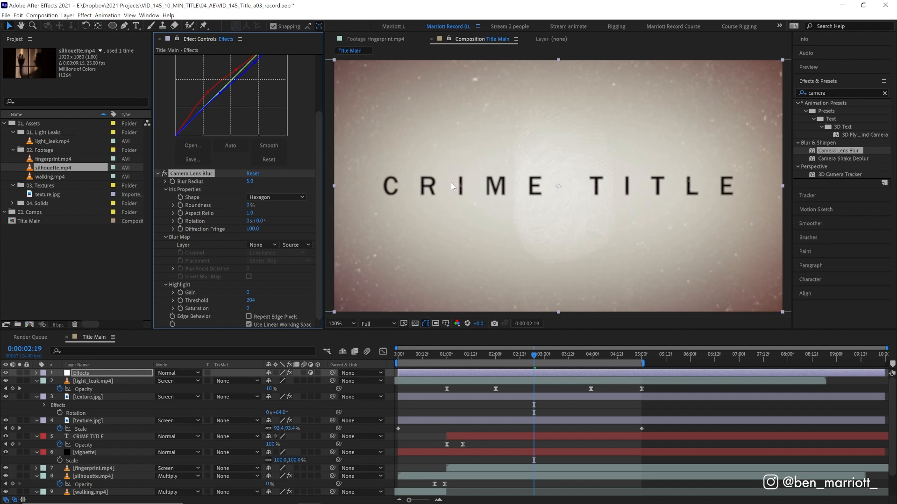
pyautogui.moveTo(233, 204)
pyautogui.write('10')
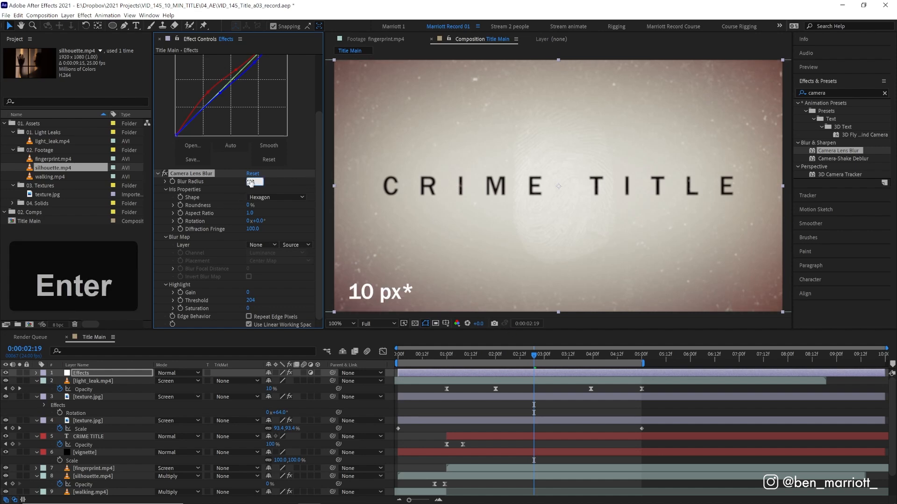
pyautogui.click(447, 355)
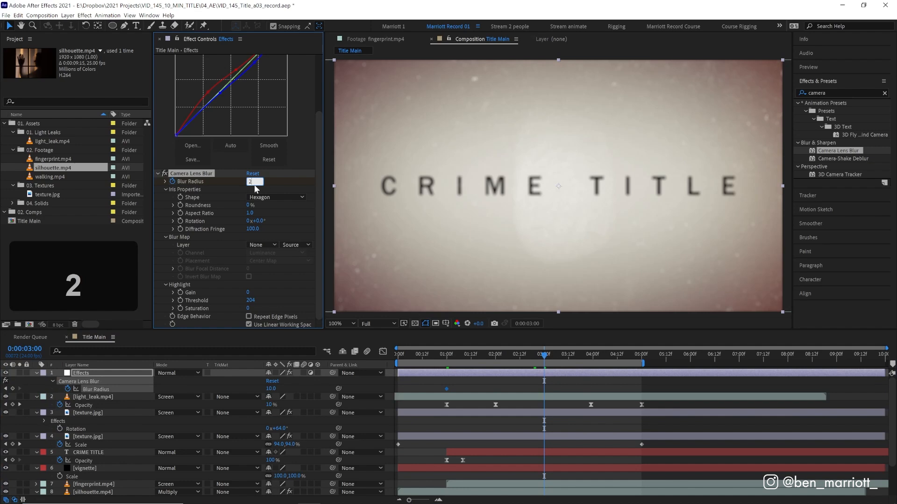
pyautogui.write('2.0')
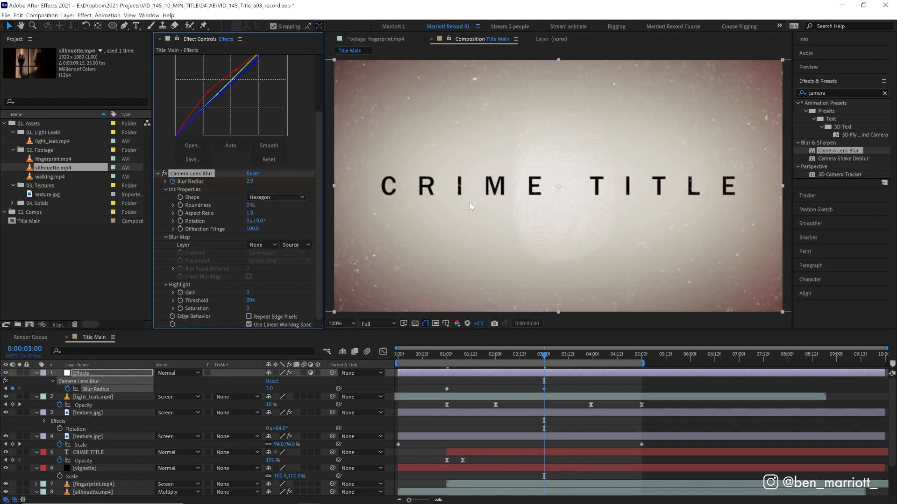
pyautogui.click(341, 323)
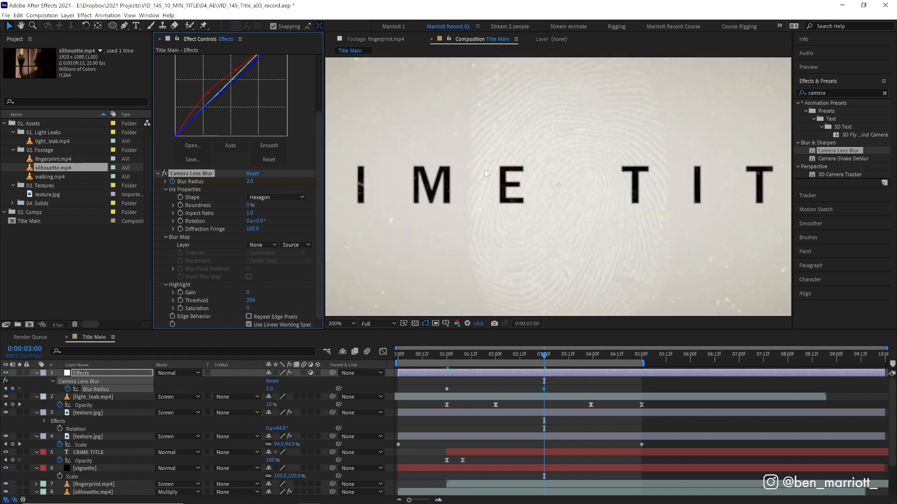
pyautogui.click(340, 324)
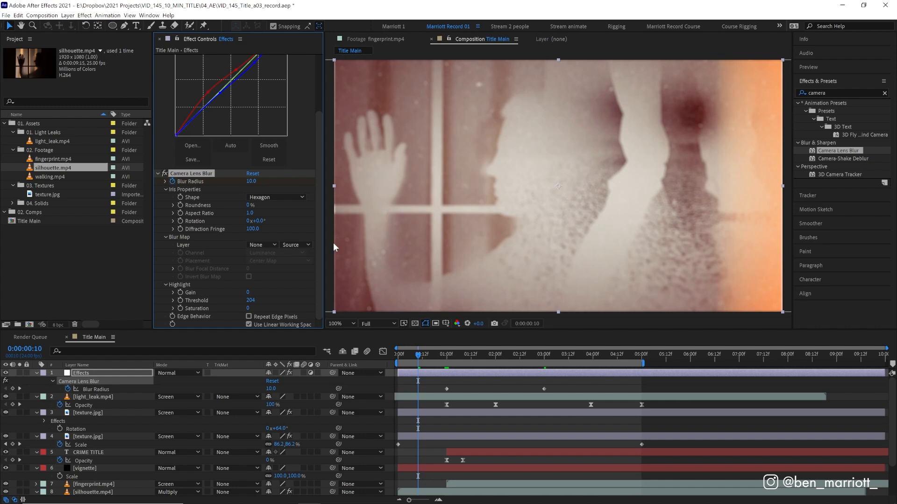
pyautogui.moveTo(327, 309)
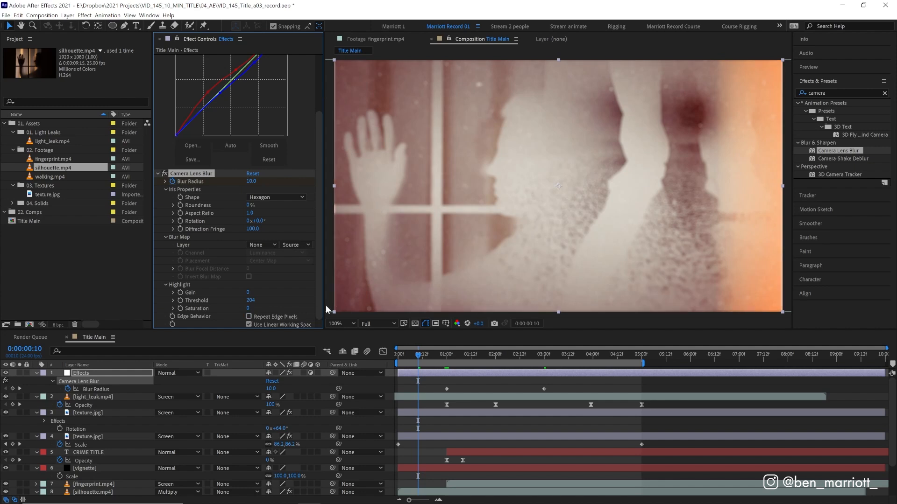
pyautogui.moveTo(426, 261)
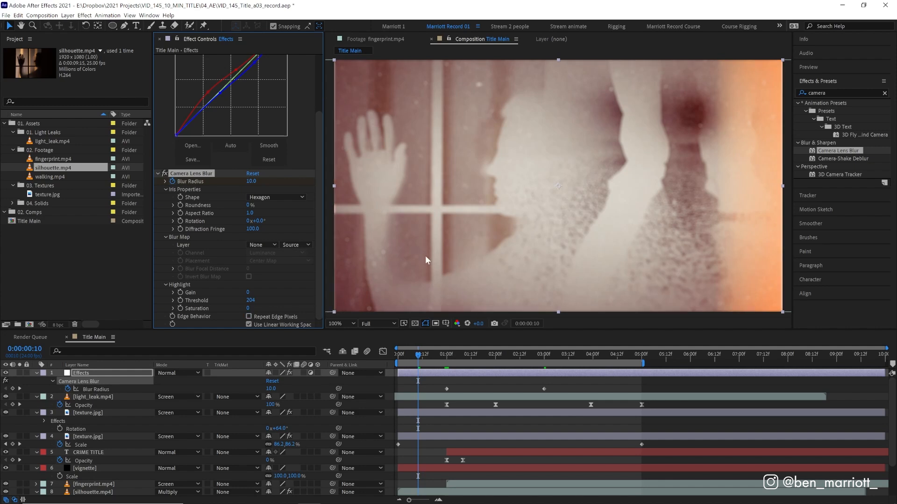
pyautogui.press('f9')
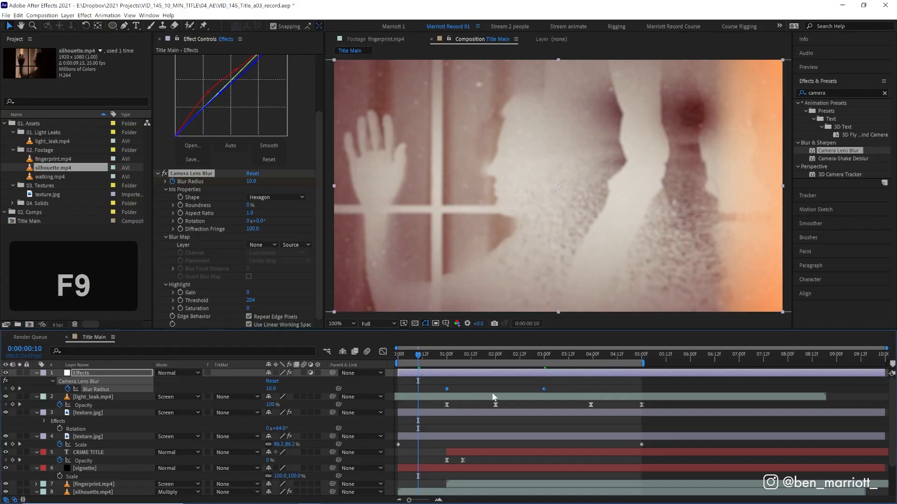
# Step: Scrub and play the title back to check it shifts in and out of focus
pyautogui.click(614, 354)
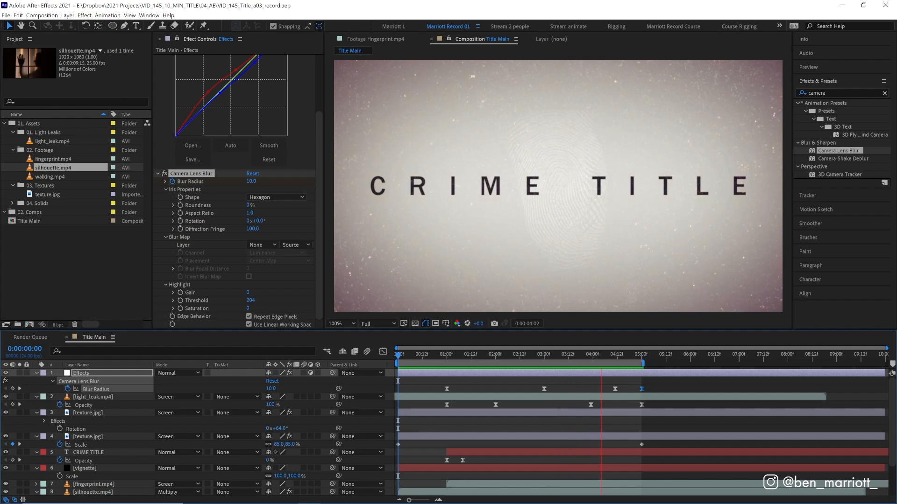
pyautogui.click(400, 353)
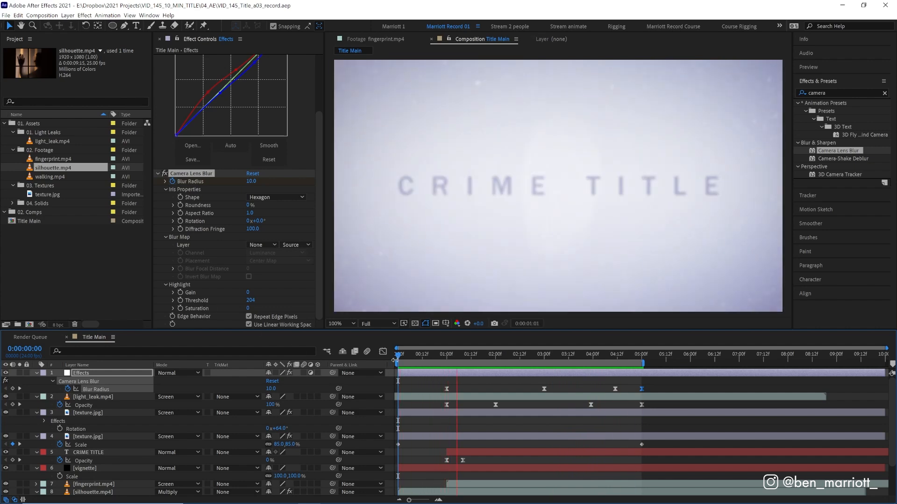
pyautogui.click(416, 354)
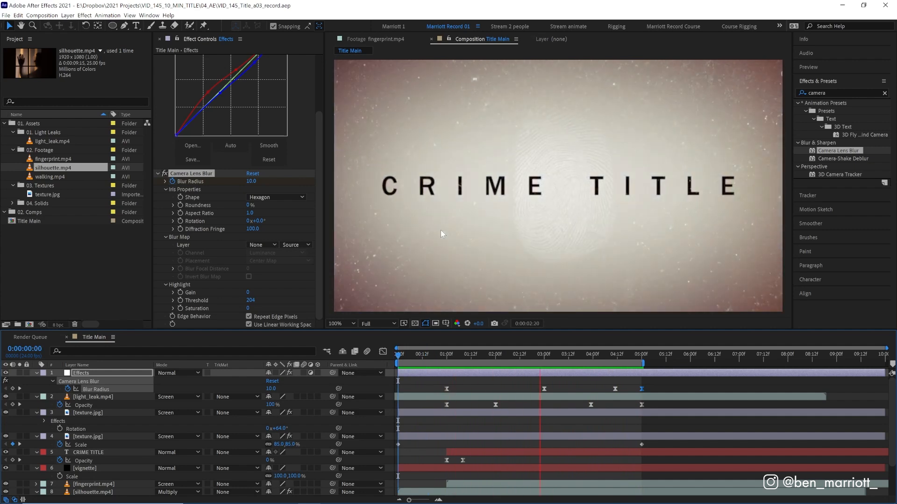
pyautogui.click(633, 349)
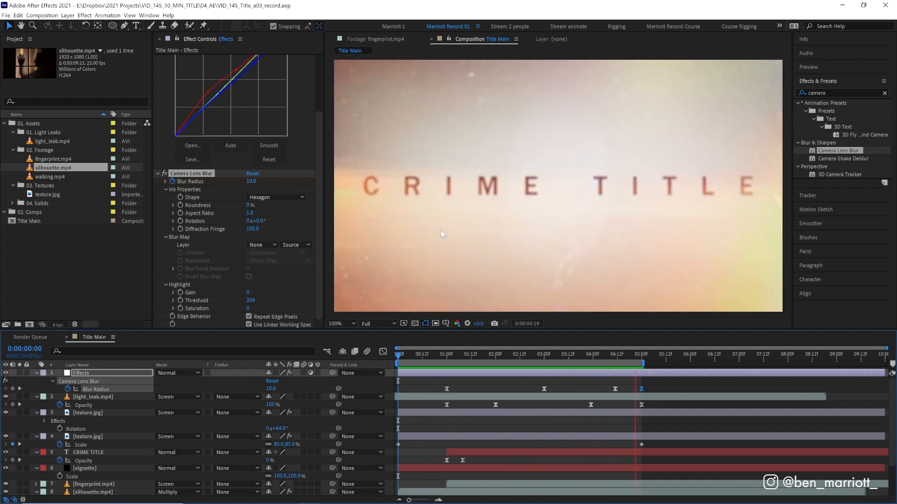
pyautogui.click(490, 354)
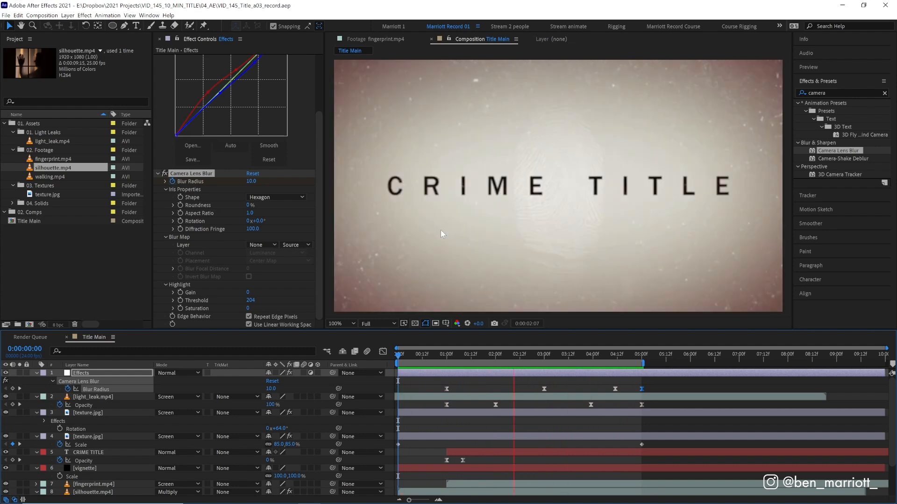
pyautogui.click(614, 354)
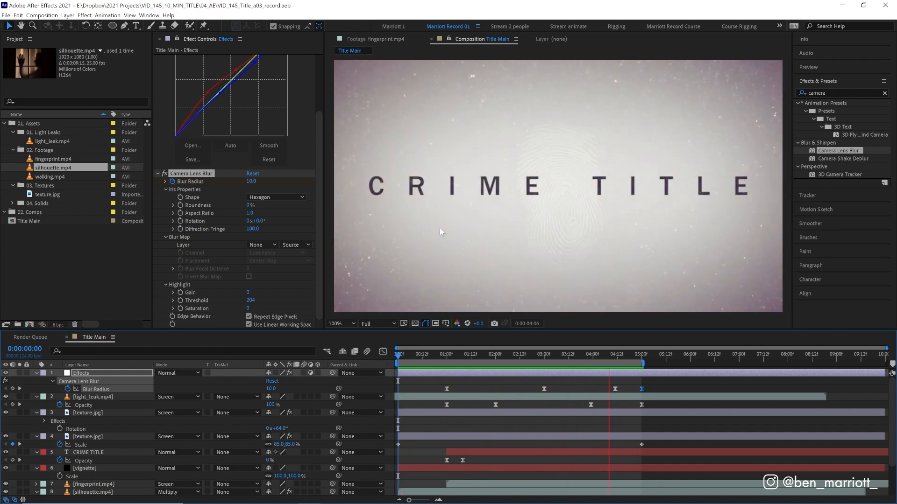
pyautogui.click(464, 354)
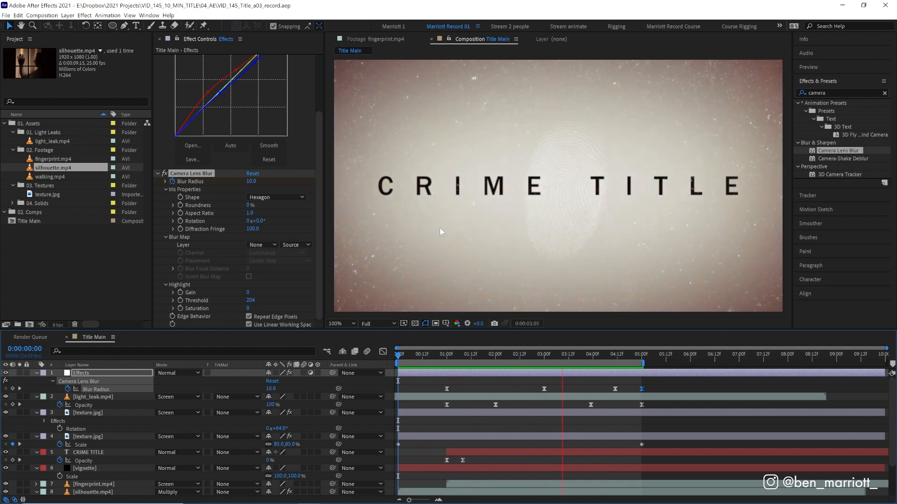
pyautogui.click(412, 354)
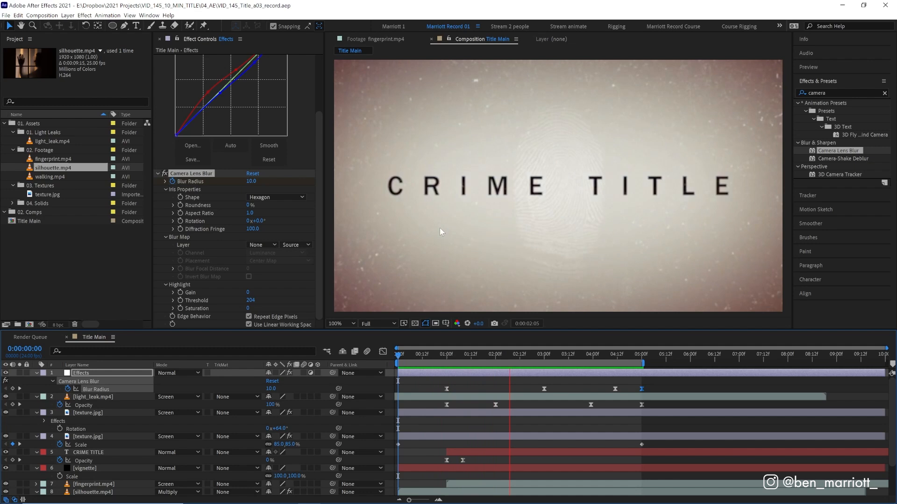
pyautogui.click(593, 353)
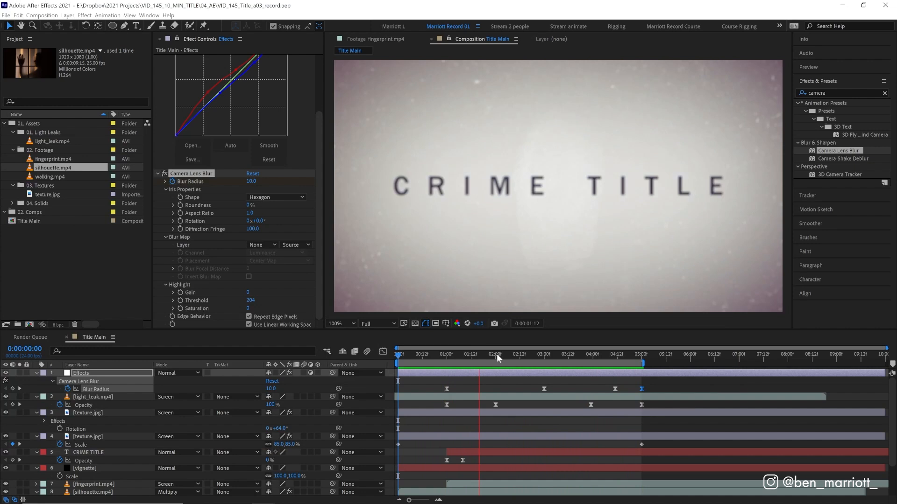
# Step: Apply Noise at 6% to the Effects layer and play the grainy title back
pyautogui.click(507, 353)
pyautogui.write('noise')
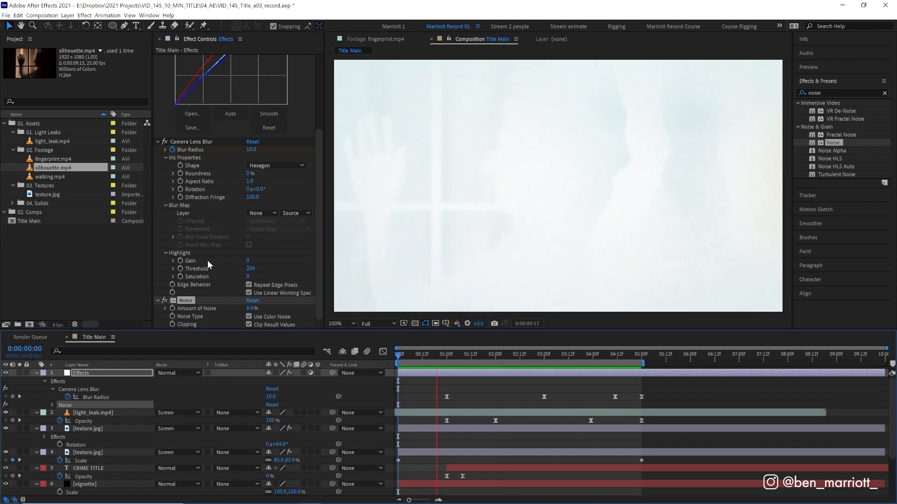
pyautogui.click(532, 354)
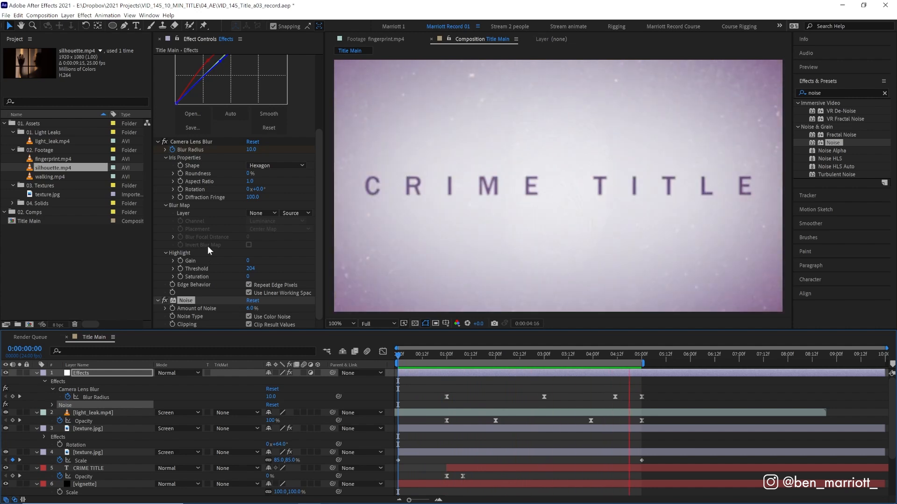
pyautogui.click(485, 348)
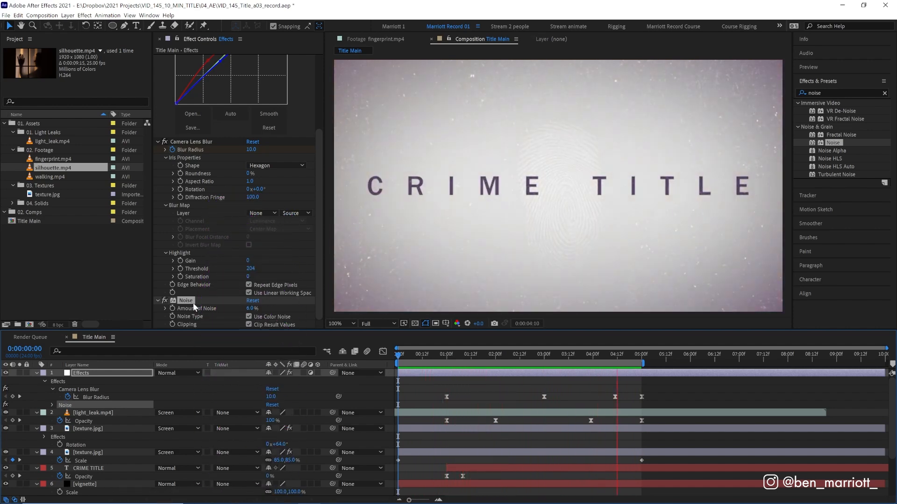
pyautogui.click(468, 353)
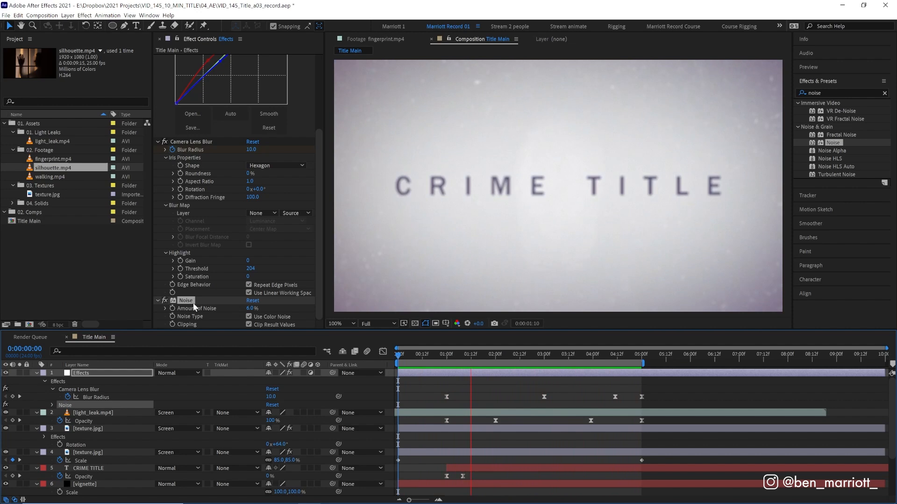
pyautogui.click(566, 354)
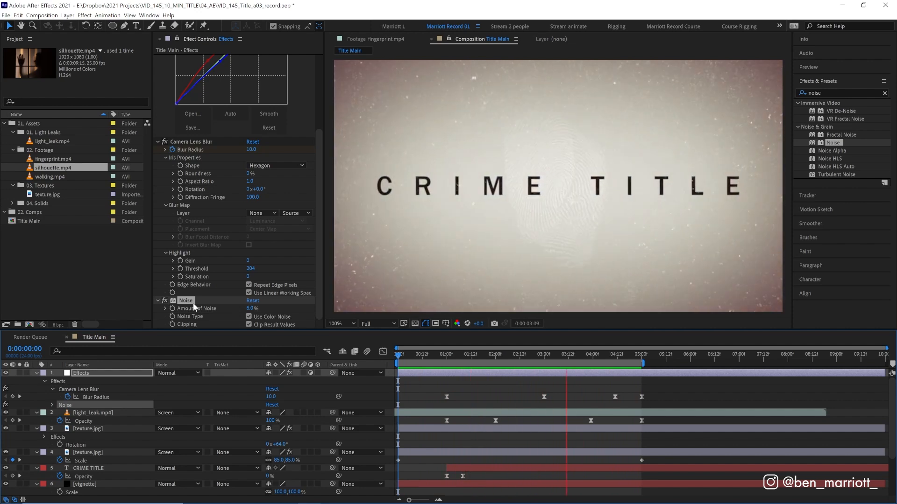